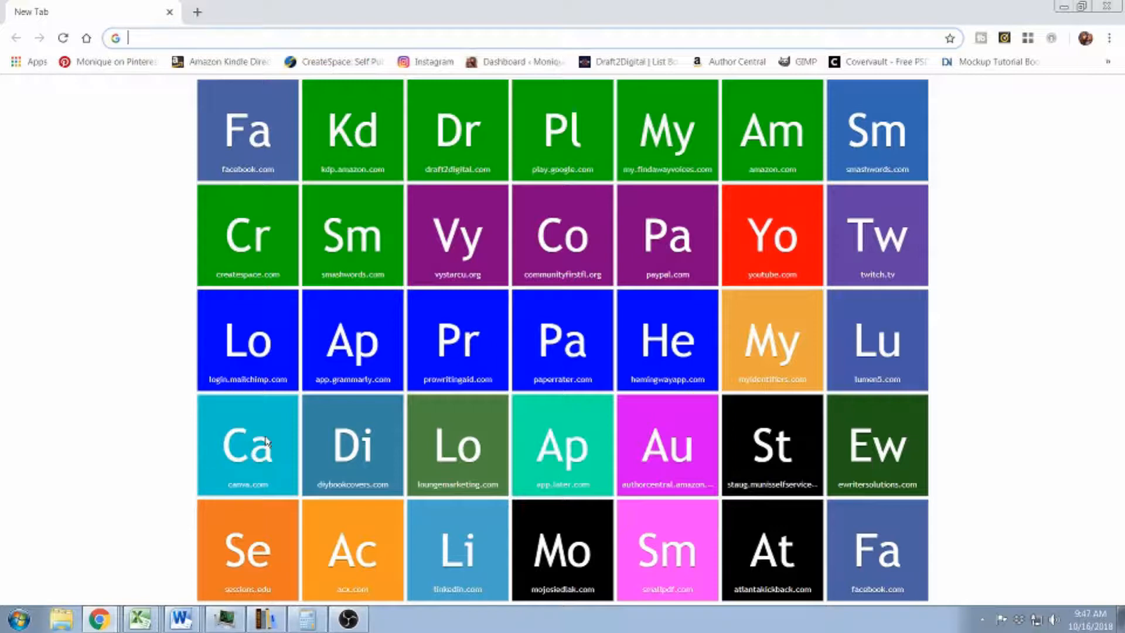
Go to canva.com from the new-tab shortcut tile in Chrome
{"action": "left_click", "coordinate": [247, 444]}
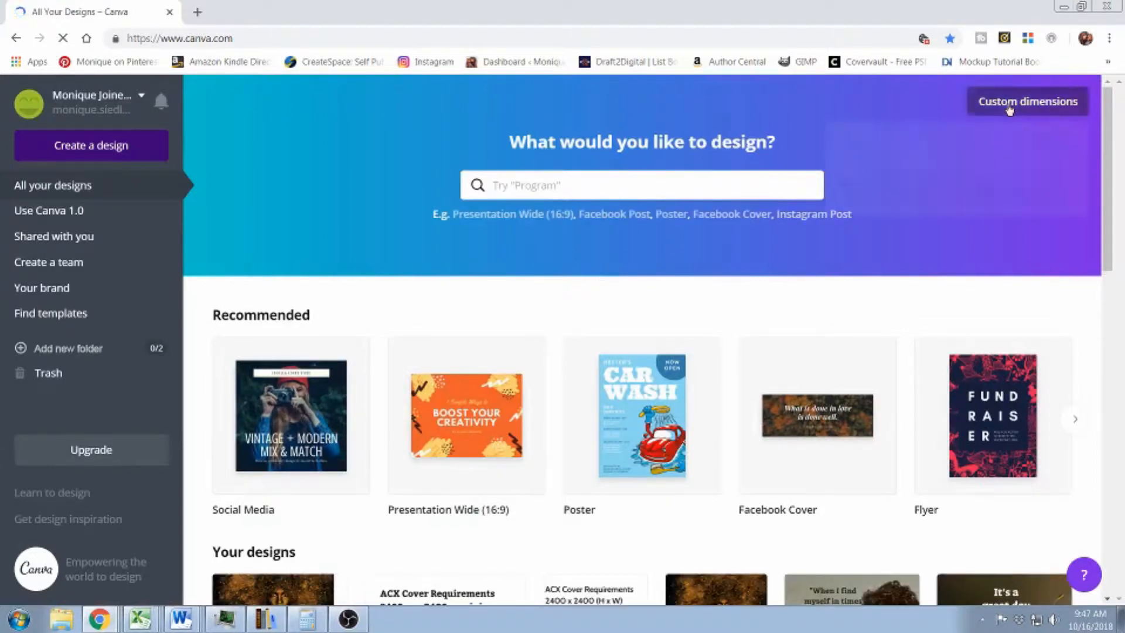
Create a new blank design with custom dimensions 2400 × 2400 px
{"action": "left_click", "coordinate": [1027, 101]}
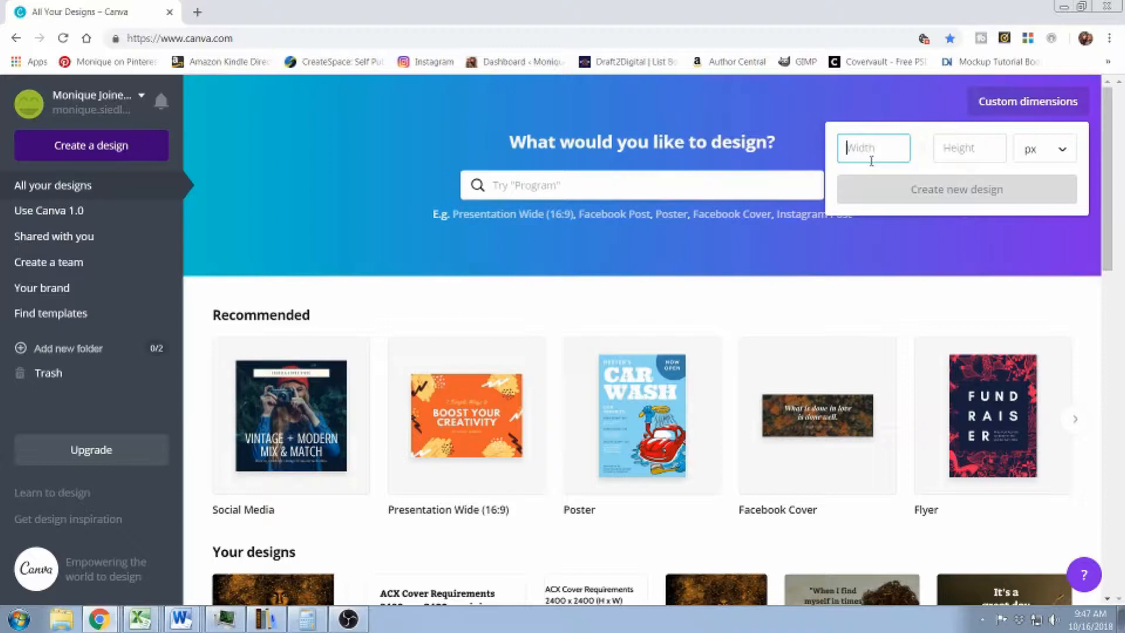
{"action": "type", "text": "2400"}
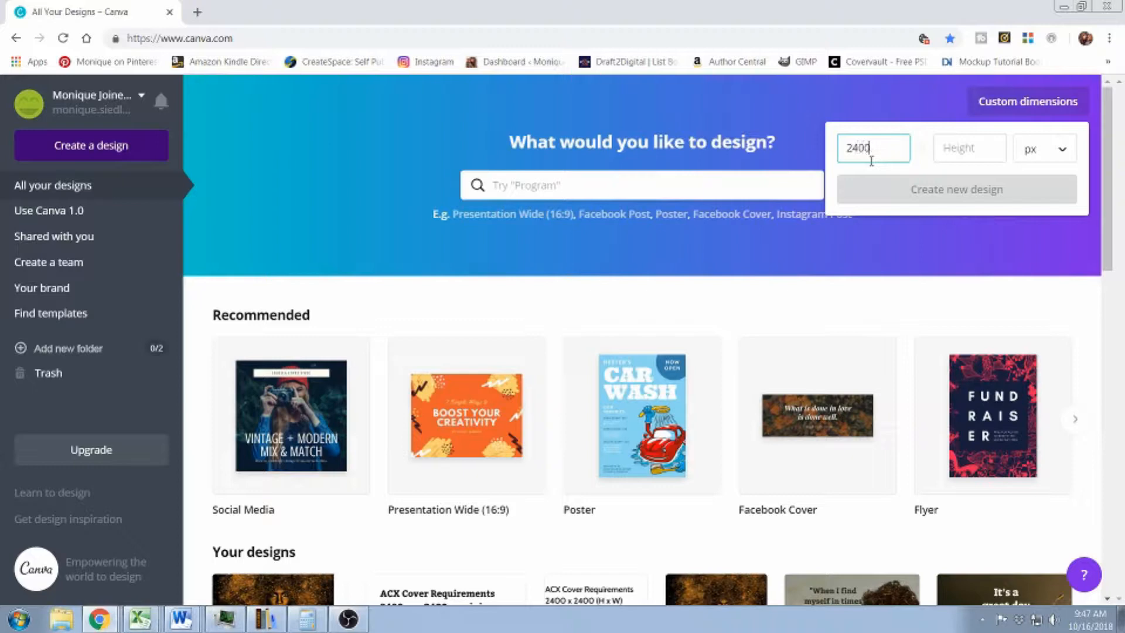
{"action": "type", "text": "2"}
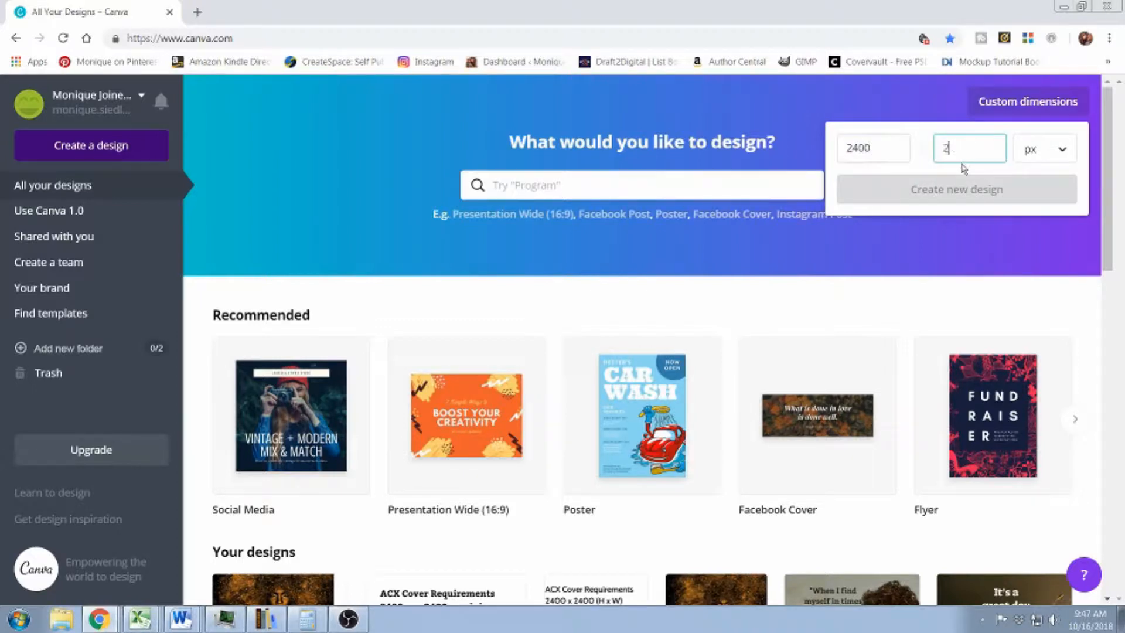
{"action": "type", "text": "400"}
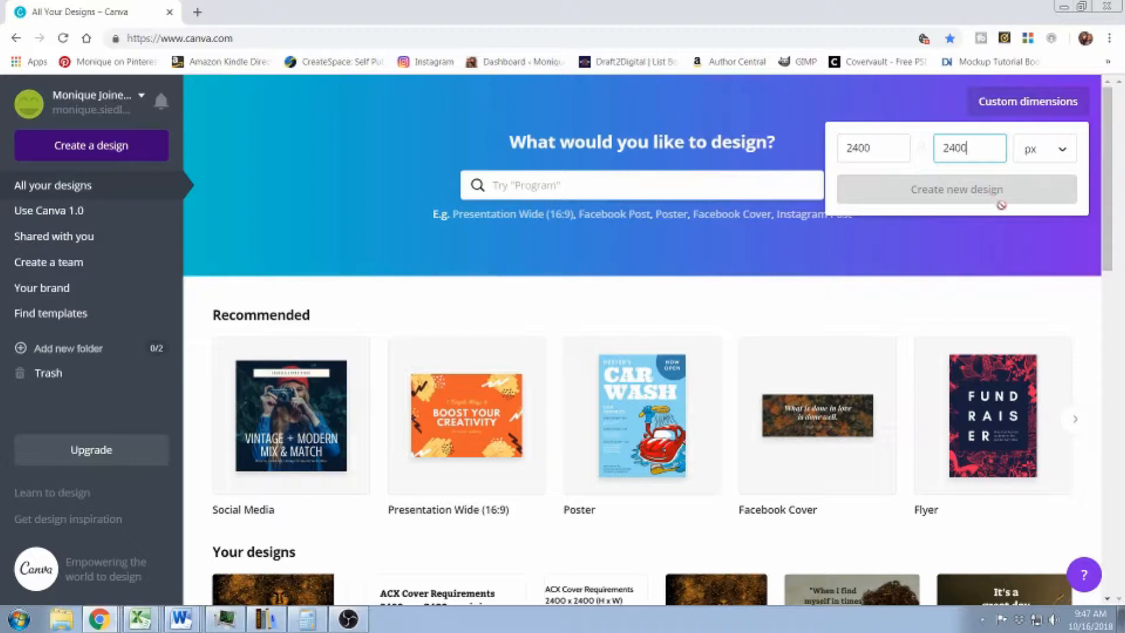
{"action": "mouse_move", "coordinate": [996, 191]}
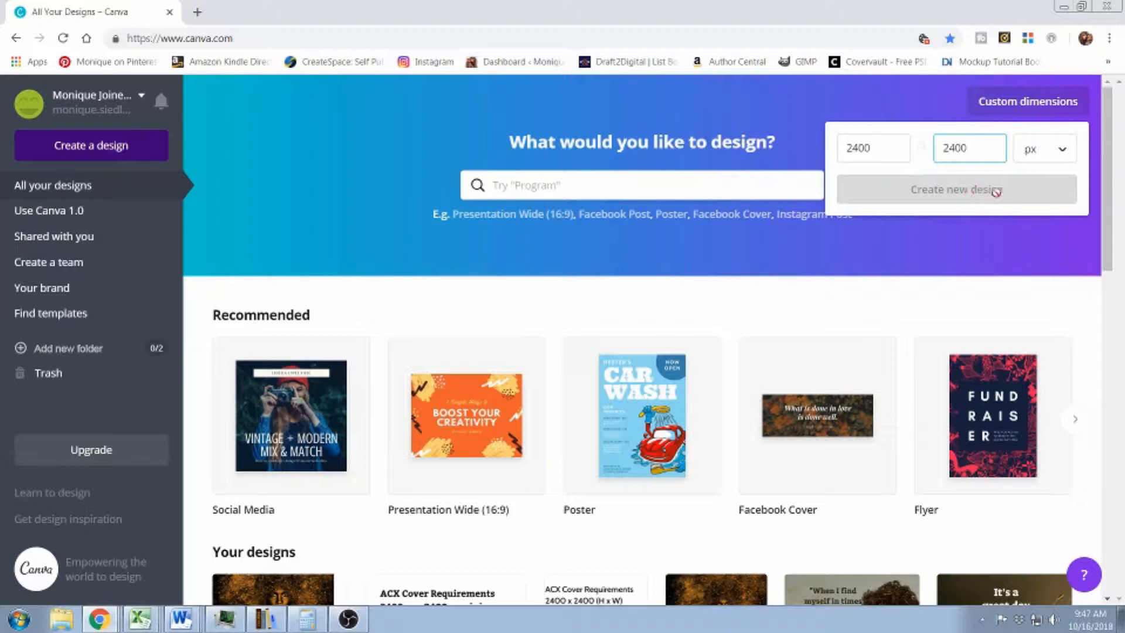
{"action": "left_click", "coordinate": [955, 190]}
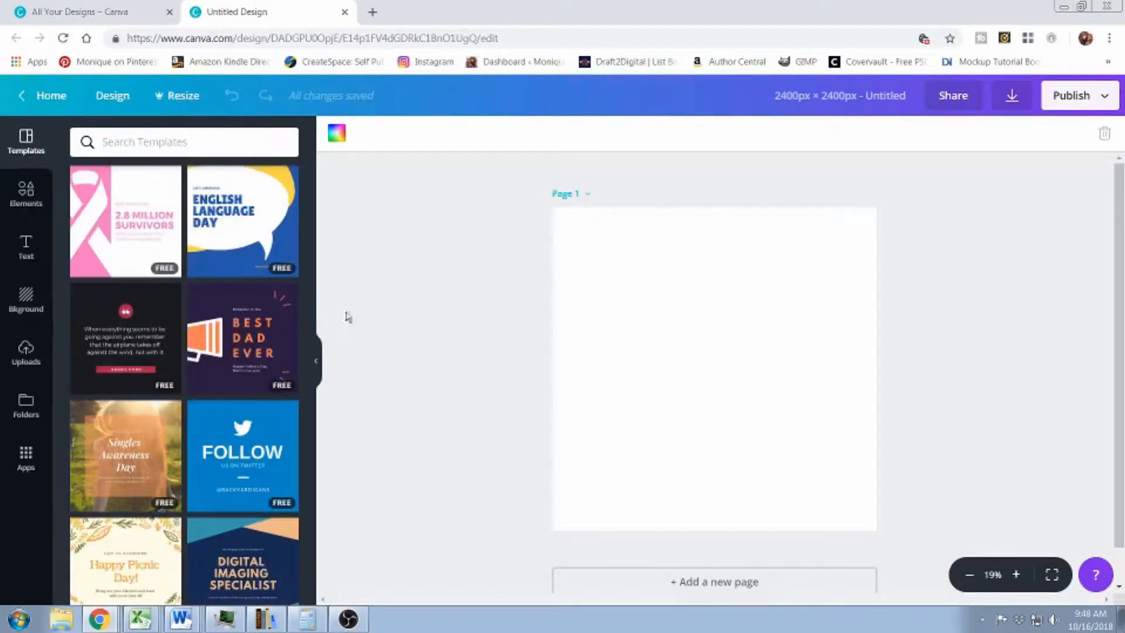
Place the uploaded gold portrait from Uploads so it fills the square page
{"action": "left_click", "coordinate": [26, 351]}
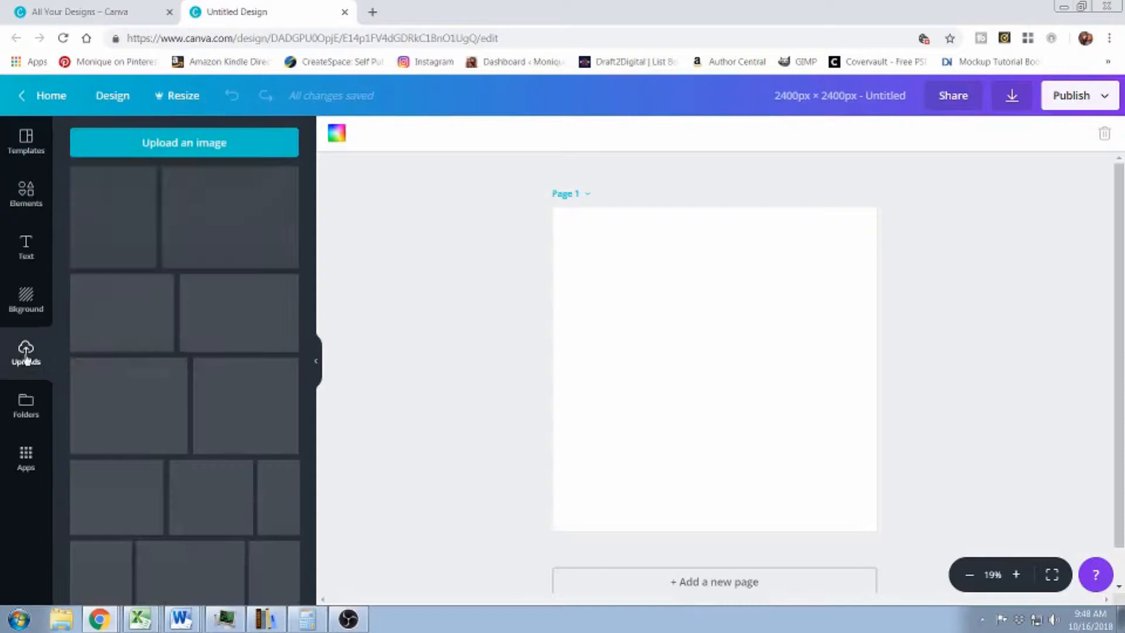
{"action": "left_click", "coordinate": [24, 352]}
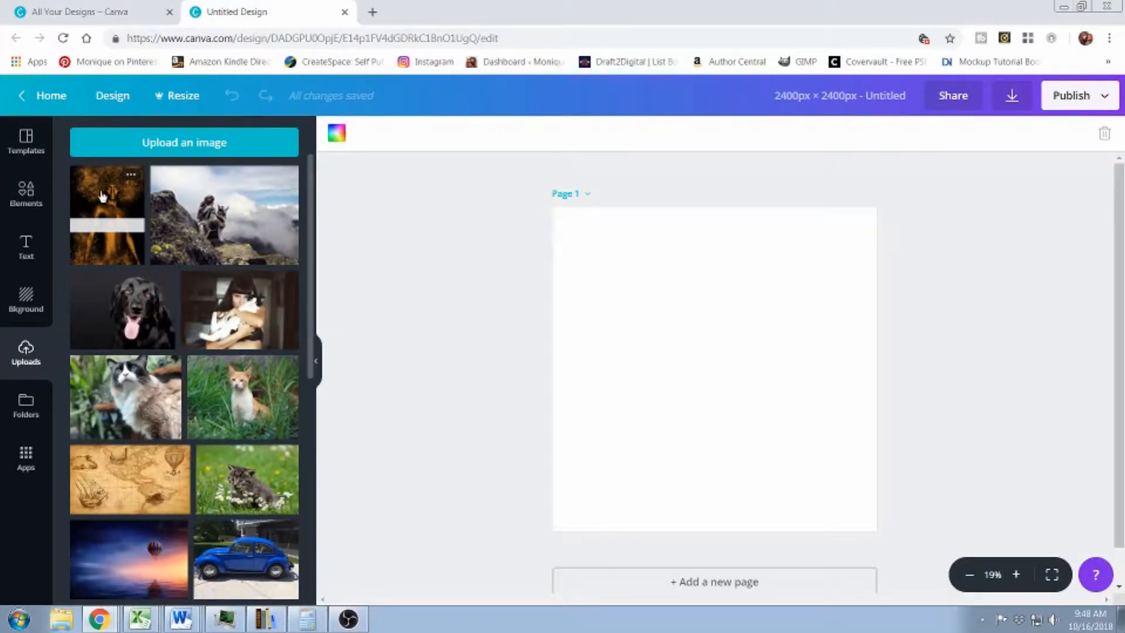
{"action": "left_click", "coordinate": [107, 214]}
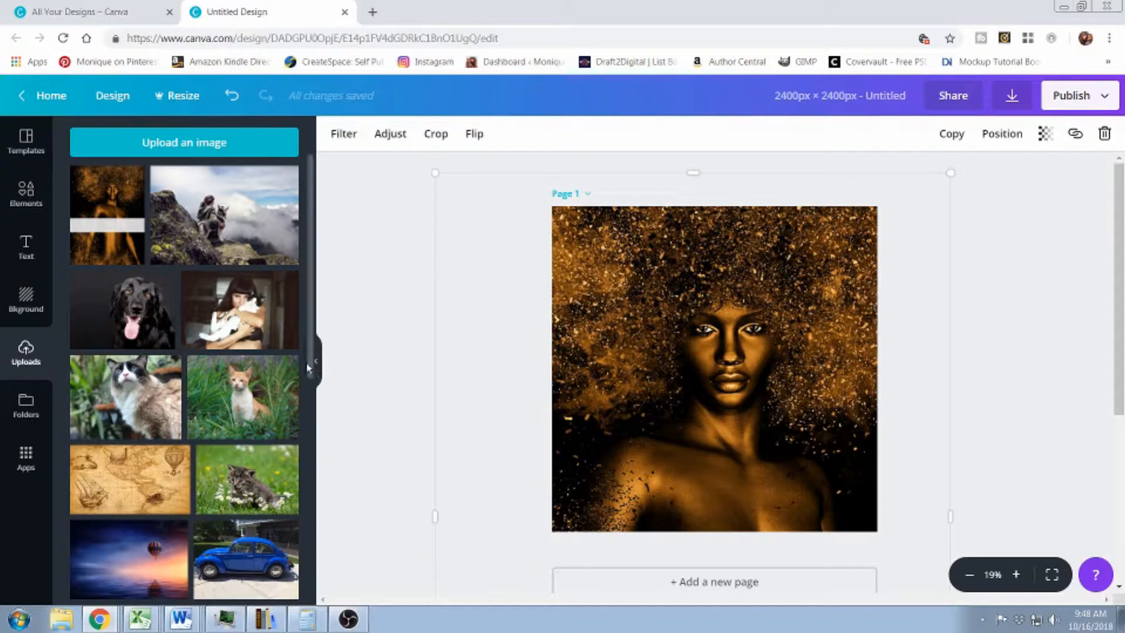
Add a title text box over the portrait's centre and colour the text white
{"action": "left_click", "coordinate": [315, 359]}
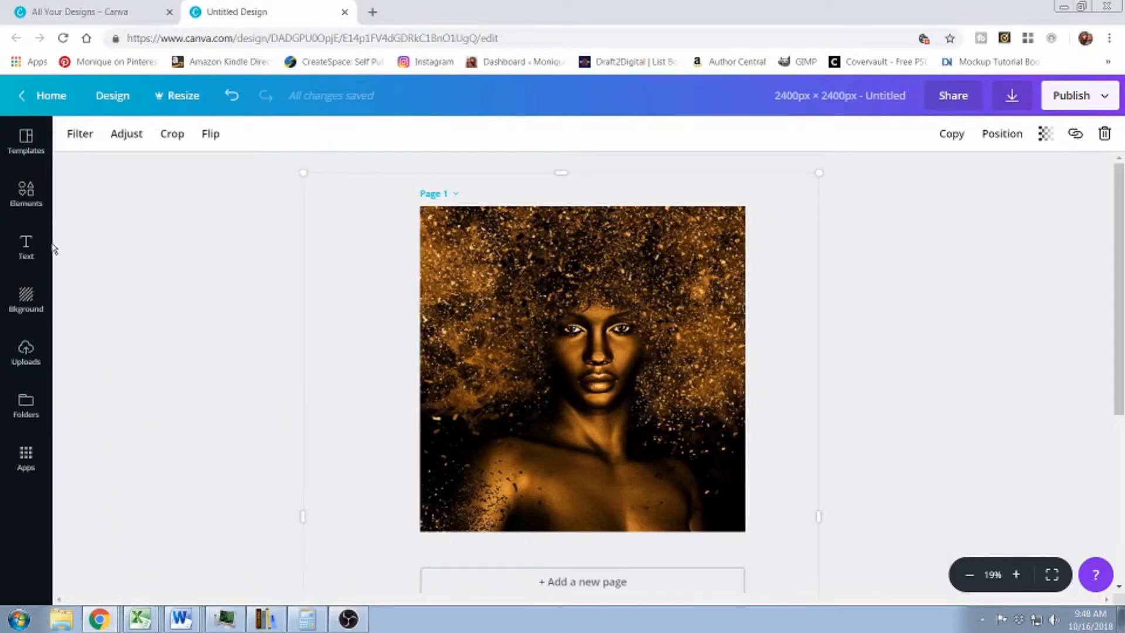
{"action": "left_click", "coordinate": [26, 247]}
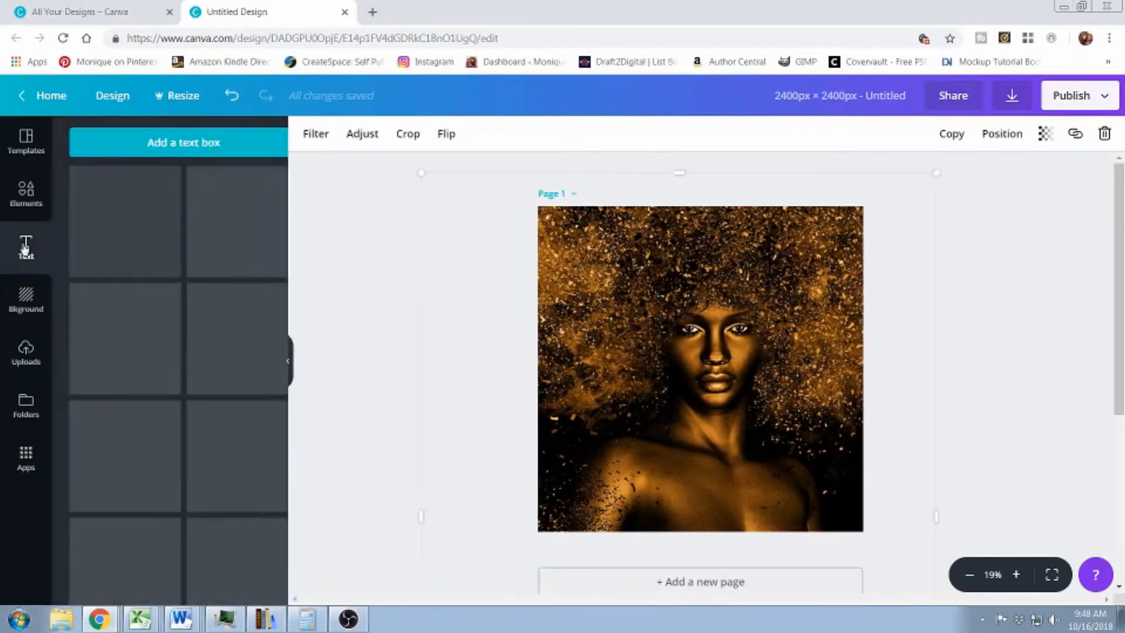
{"action": "left_click", "coordinate": [24, 248]}
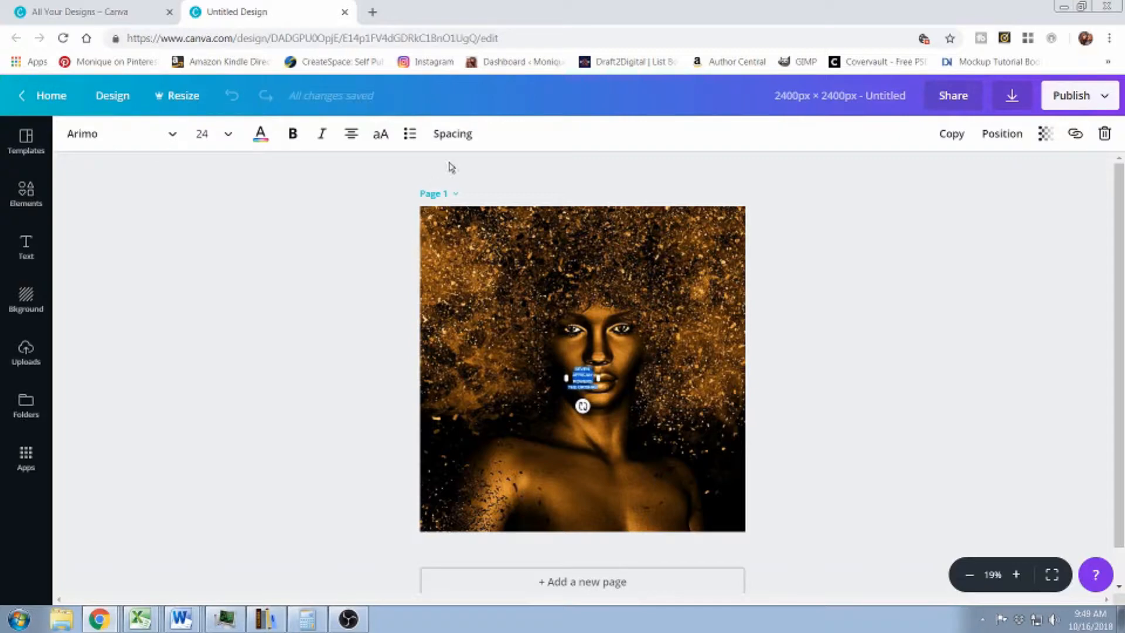
{"action": "mouse_move", "coordinate": [261, 133]}
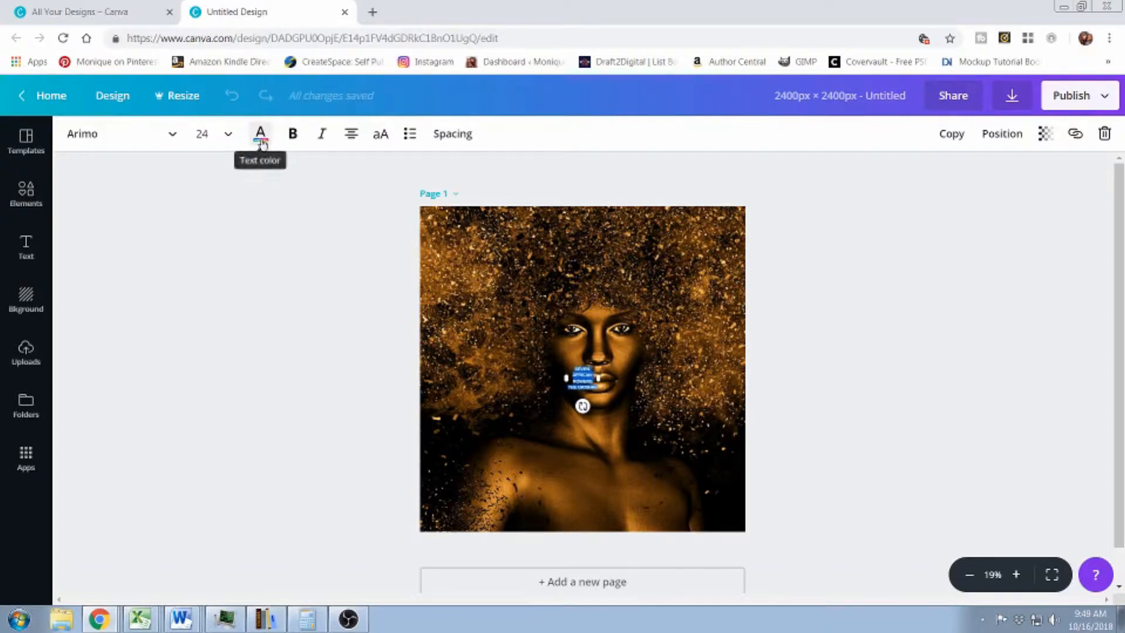
{"action": "left_click", "coordinate": [260, 133]}
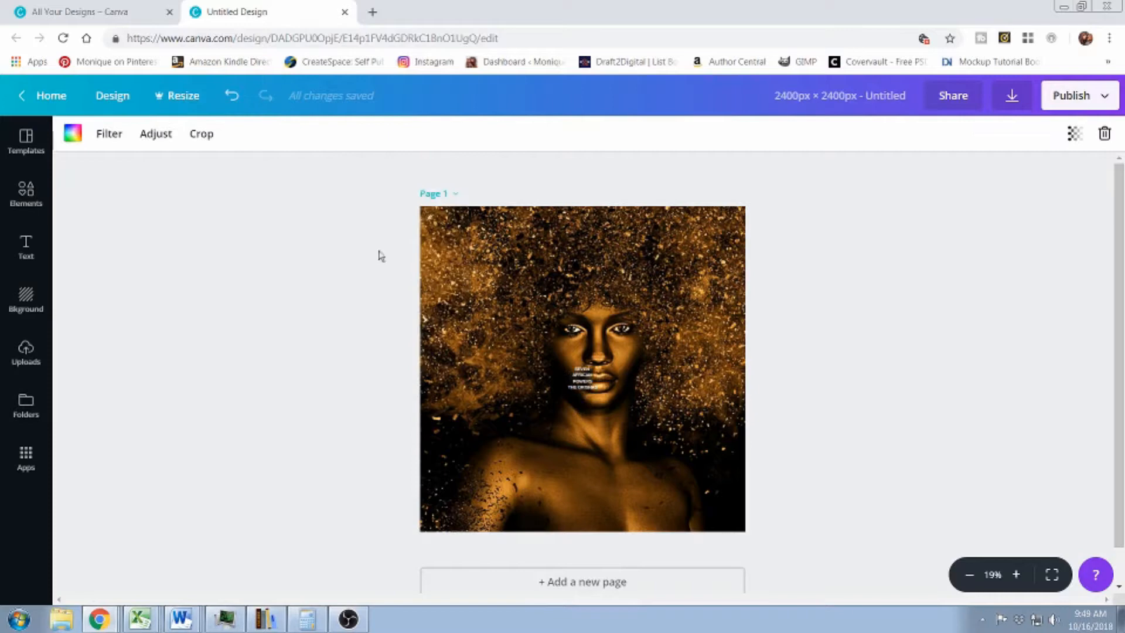
Widen the title box and enlarge the title through size 48 to 88
{"action": "left_click", "coordinate": [582, 385]}
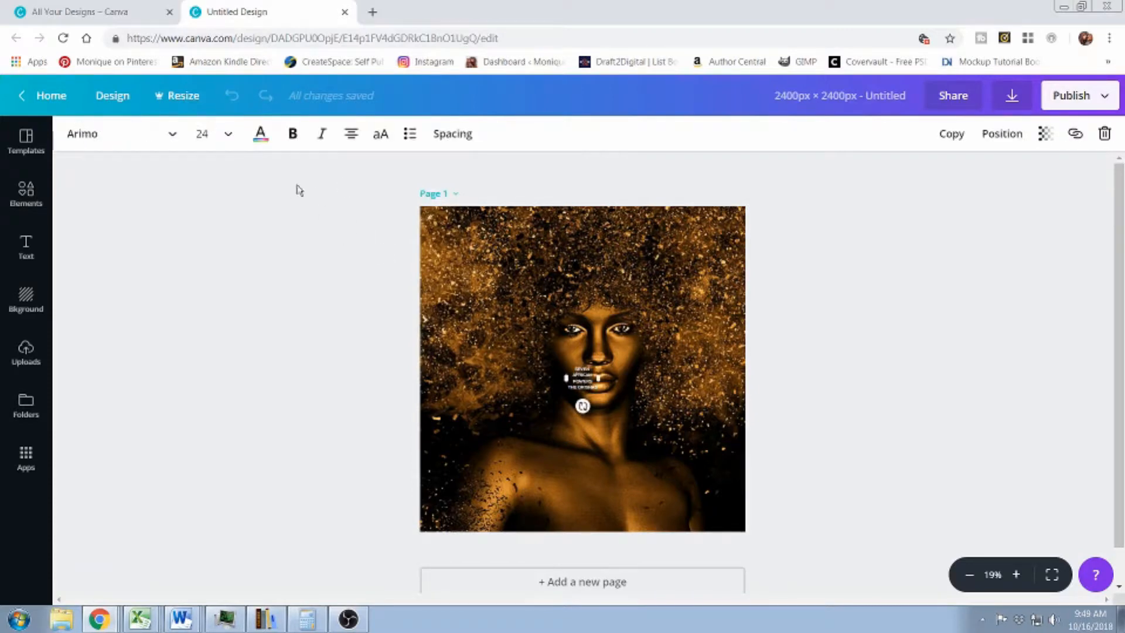
{"action": "left_click", "coordinate": [215, 134]}
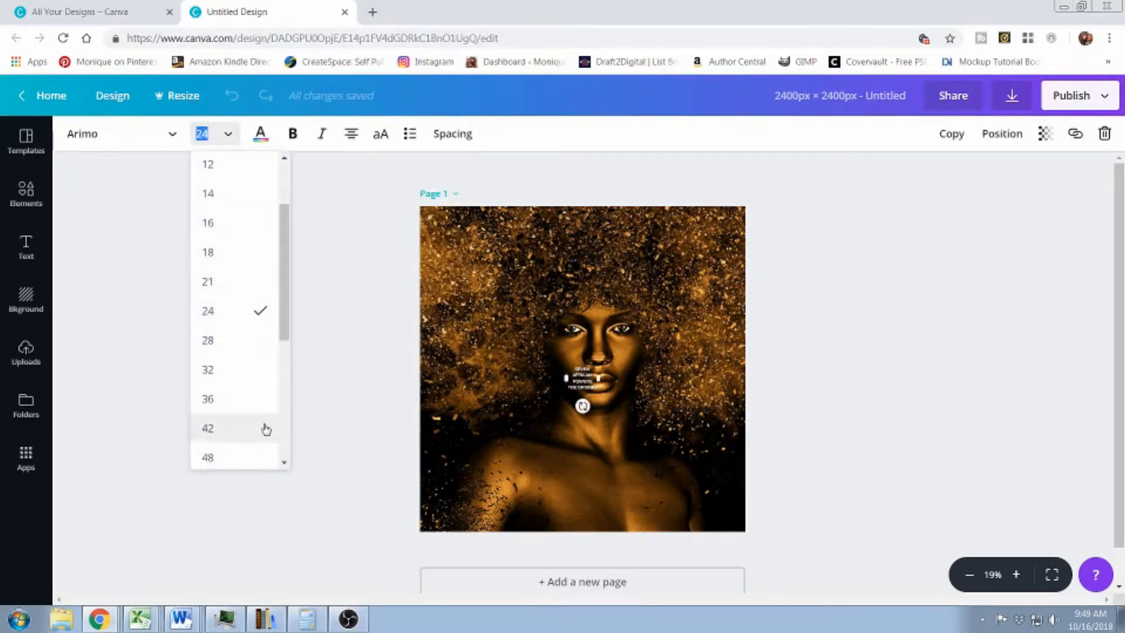
{"action": "left_click", "coordinate": [208, 457]}
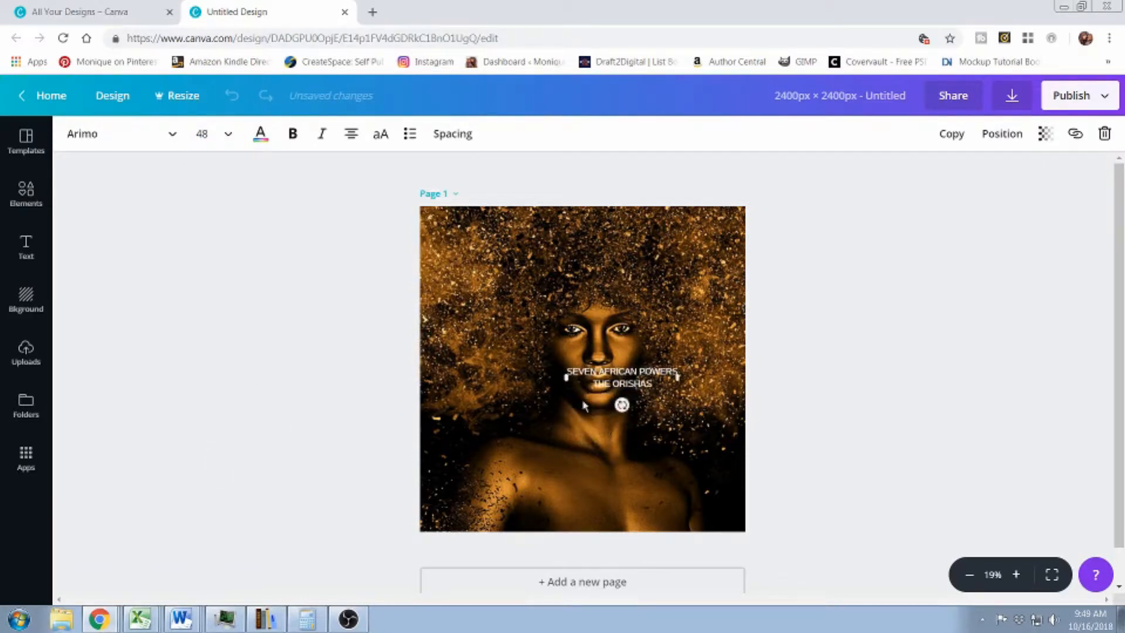
{"action": "left_click_drag", "start_coordinate": [623, 376], "coordinate": [571, 376]}
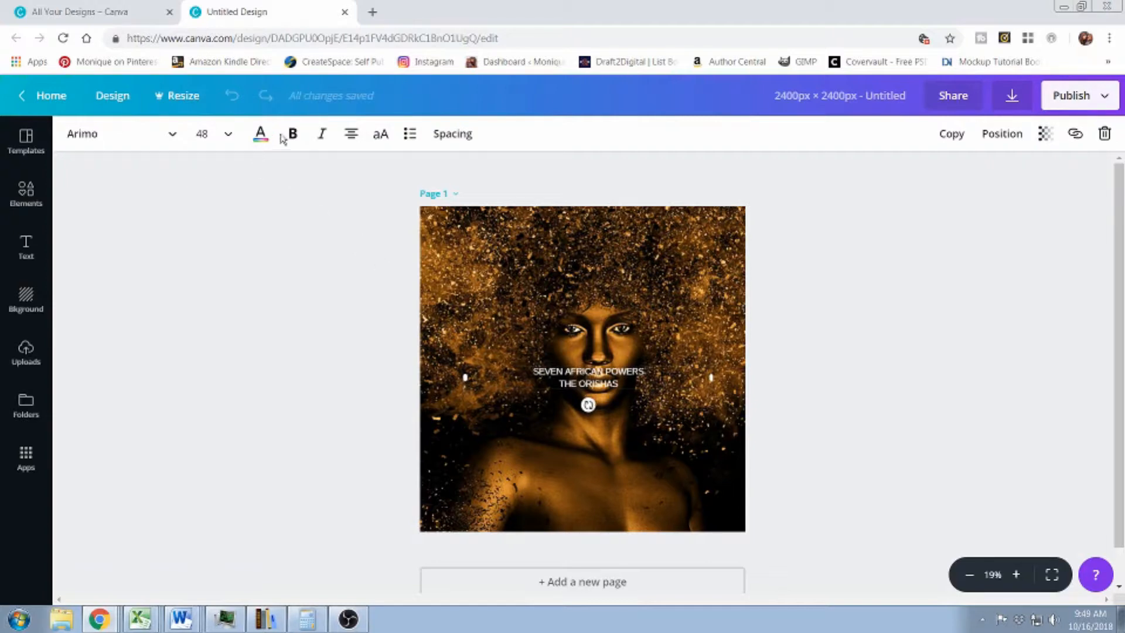
{"action": "left_click", "coordinate": [228, 138]}
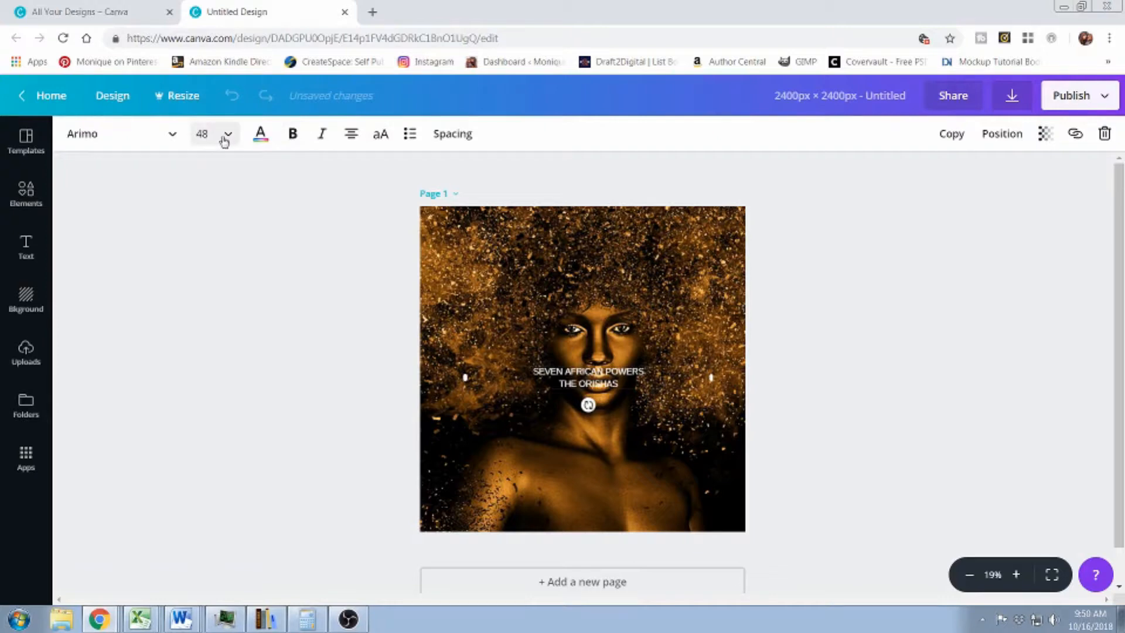
{"action": "left_click", "coordinate": [228, 134]}
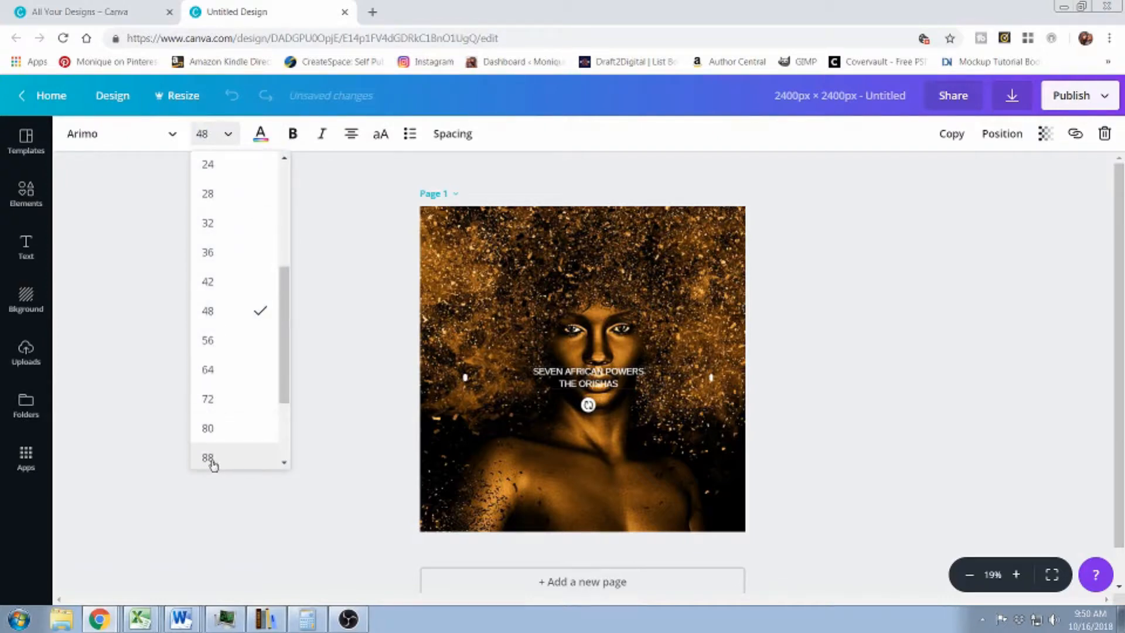
{"action": "left_click", "coordinate": [208, 458]}
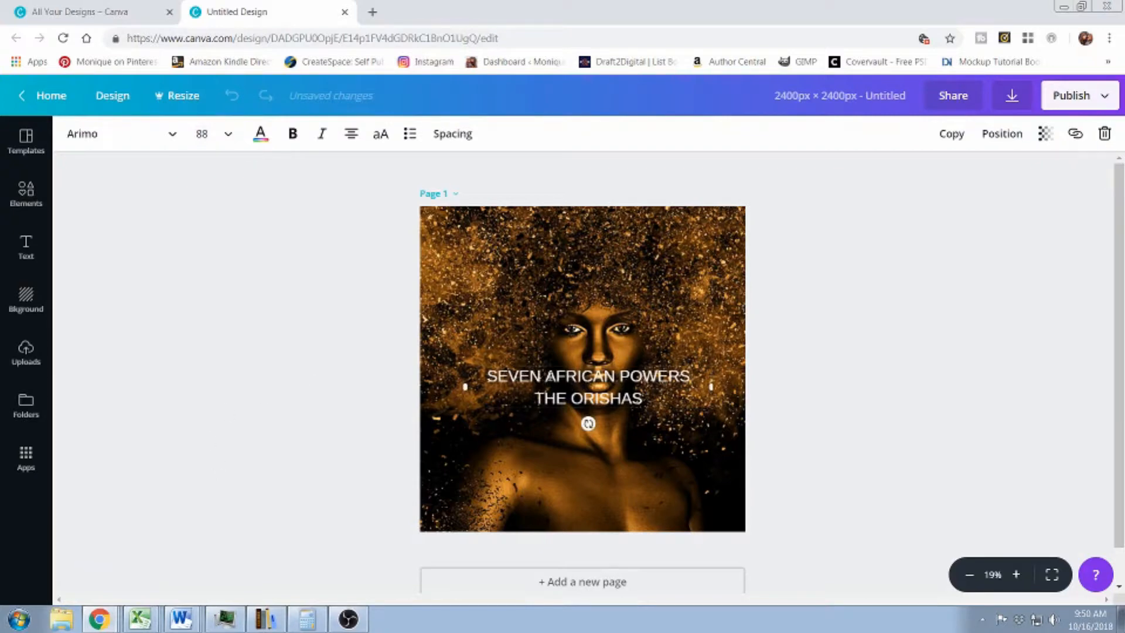
Break the title onto three lines and set it to size 120 at the top
{"action": "key", "text": "Backspace"}
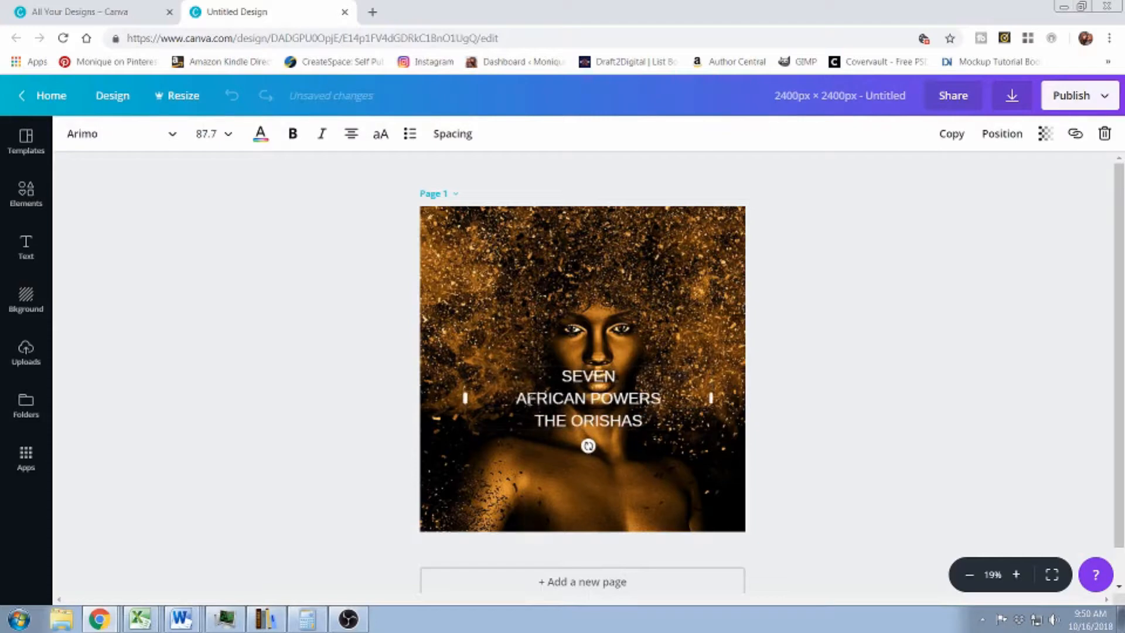
{"action": "left_click", "coordinate": [206, 134]}
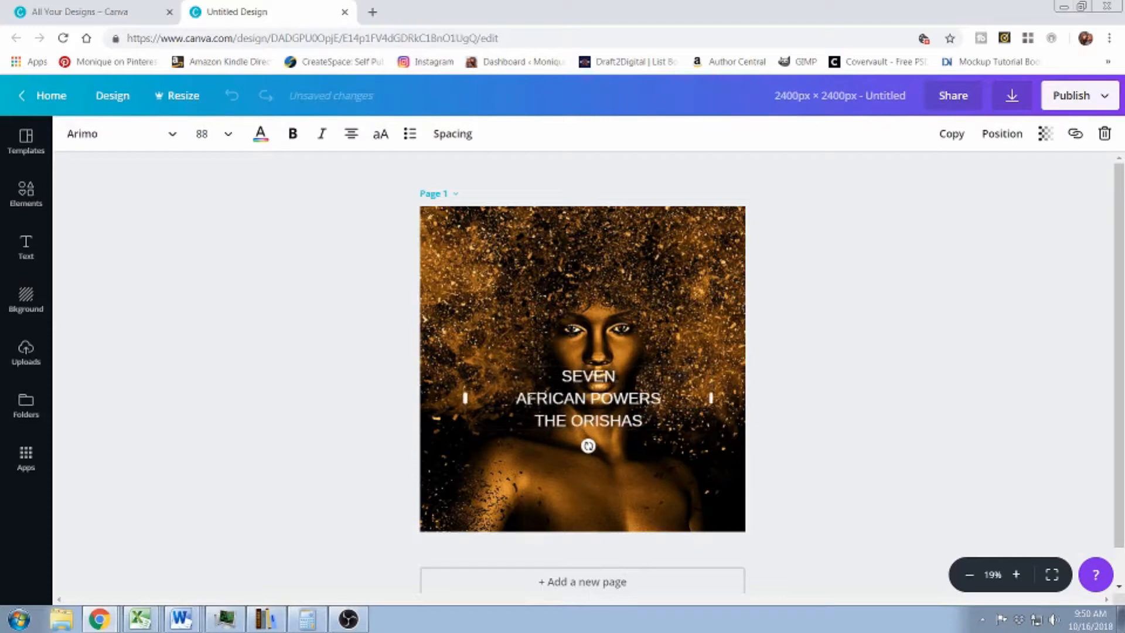
{"action": "left_click", "coordinate": [228, 133]}
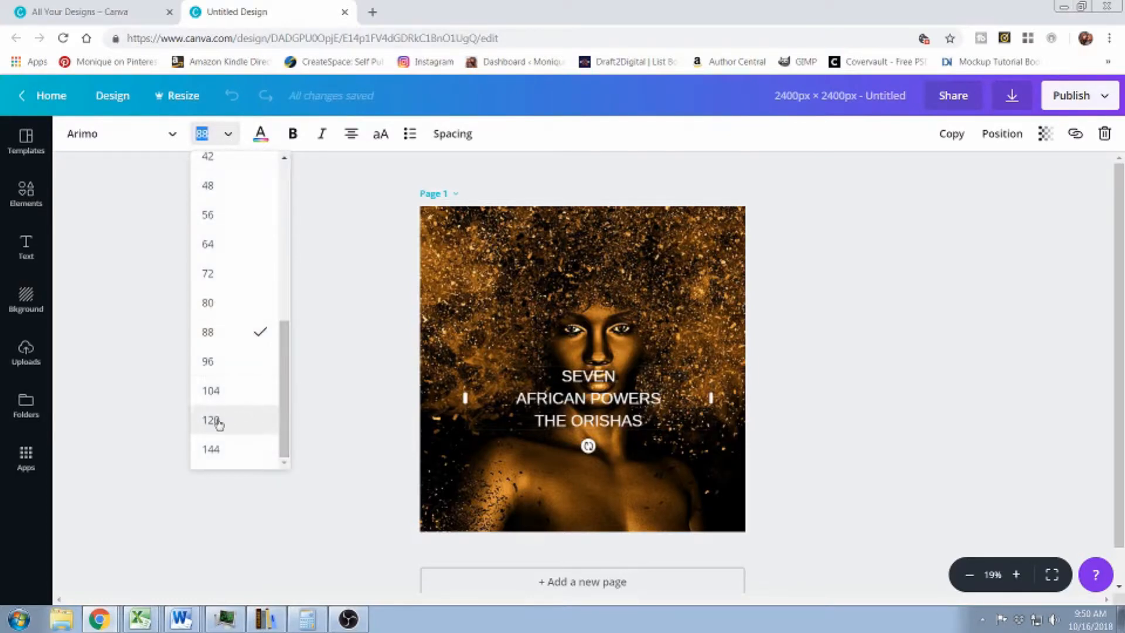
{"action": "left_click", "coordinate": [211, 419]}
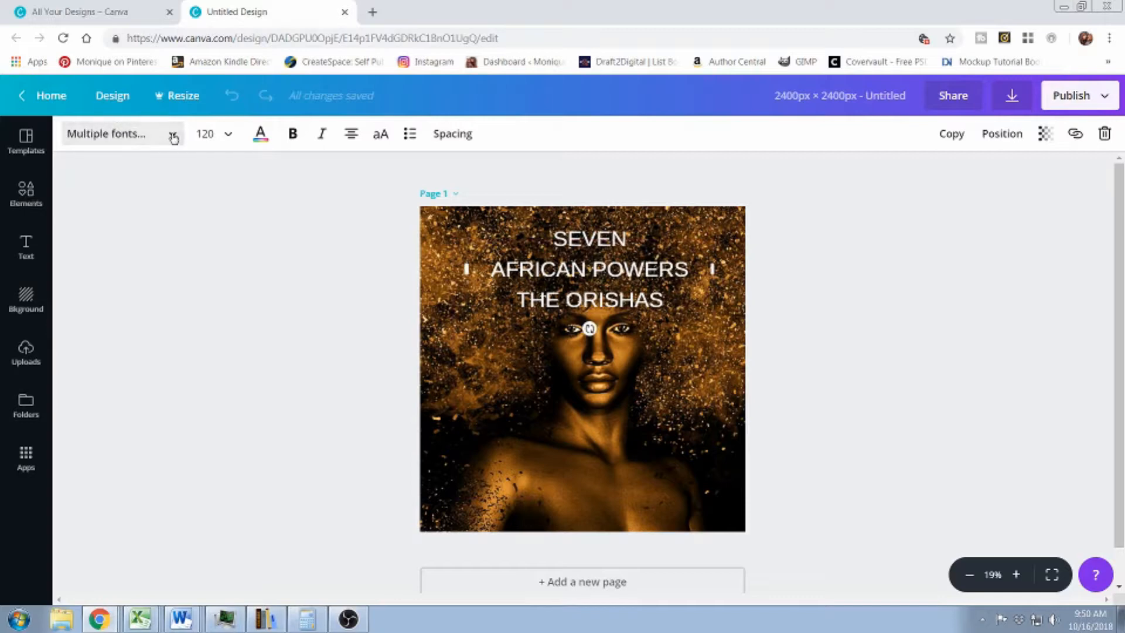
Set the title font to Bitter from the font list
{"action": "left_click", "coordinate": [228, 133]}
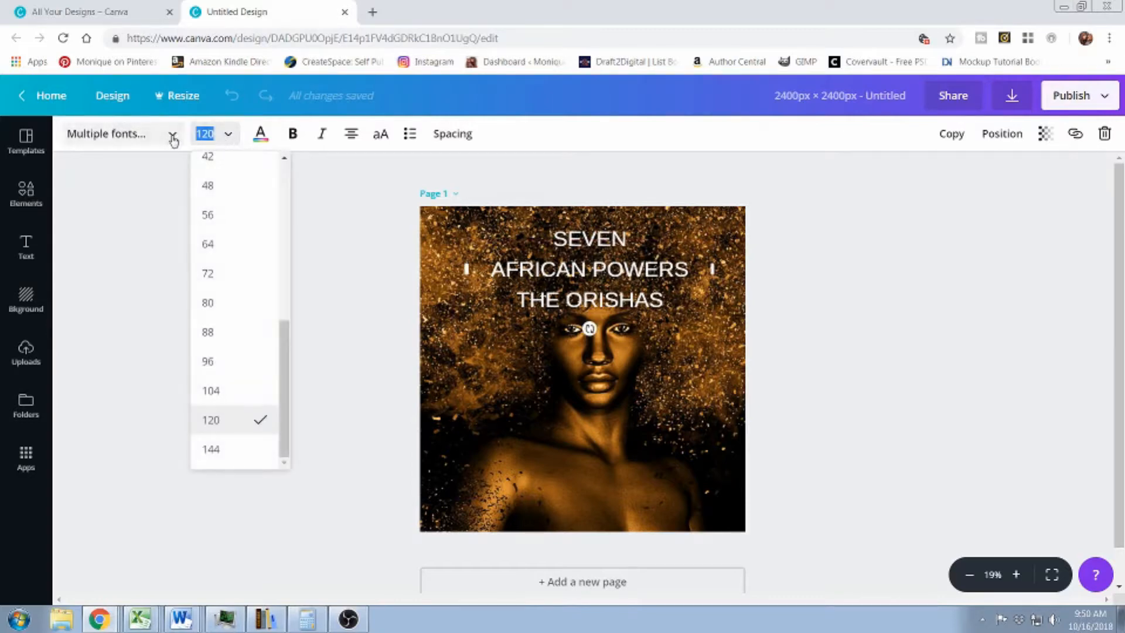
{"action": "left_click", "coordinate": [107, 134]}
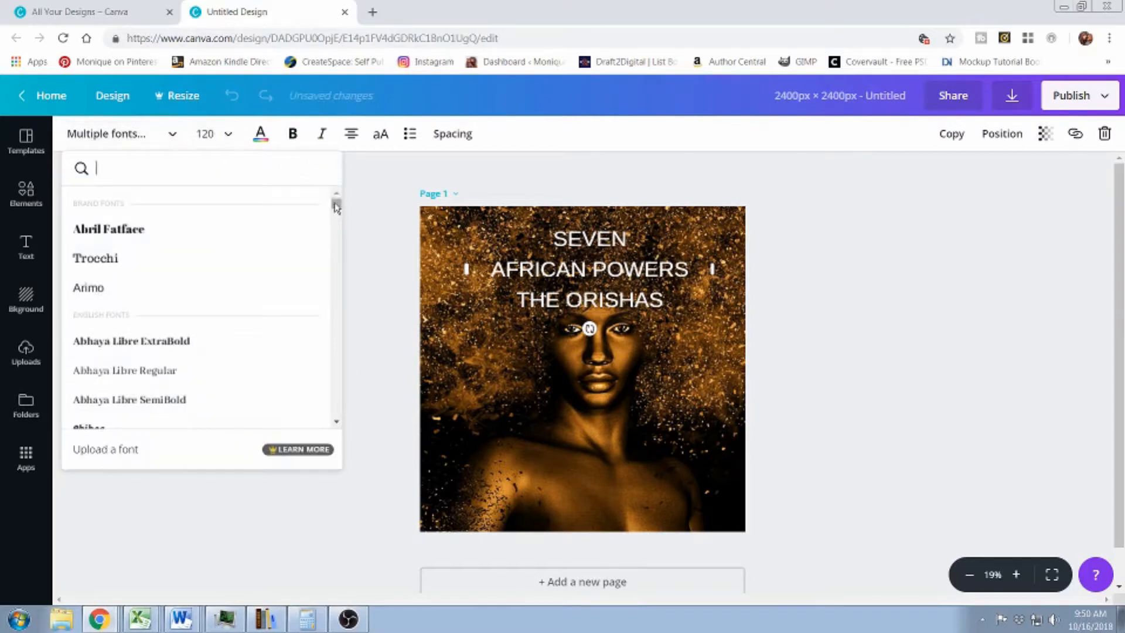
{"action": "scroll", "scroll_direction": "down", "scroll_amount": 3}
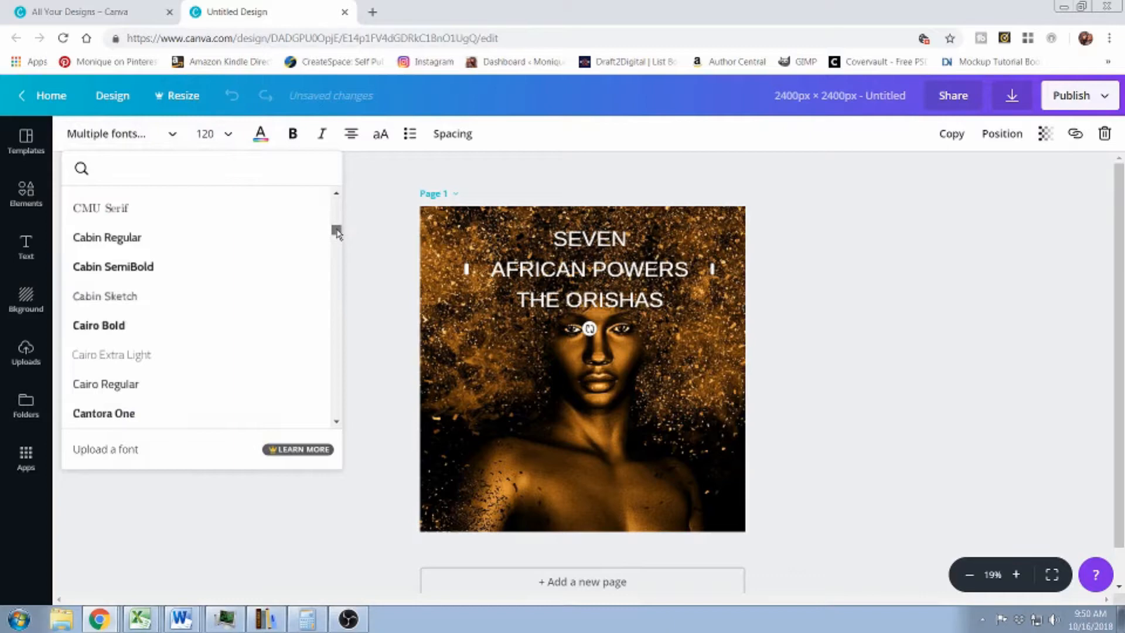
{"action": "scroll", "scroll_direction": "down", "scroll_amount": 3}
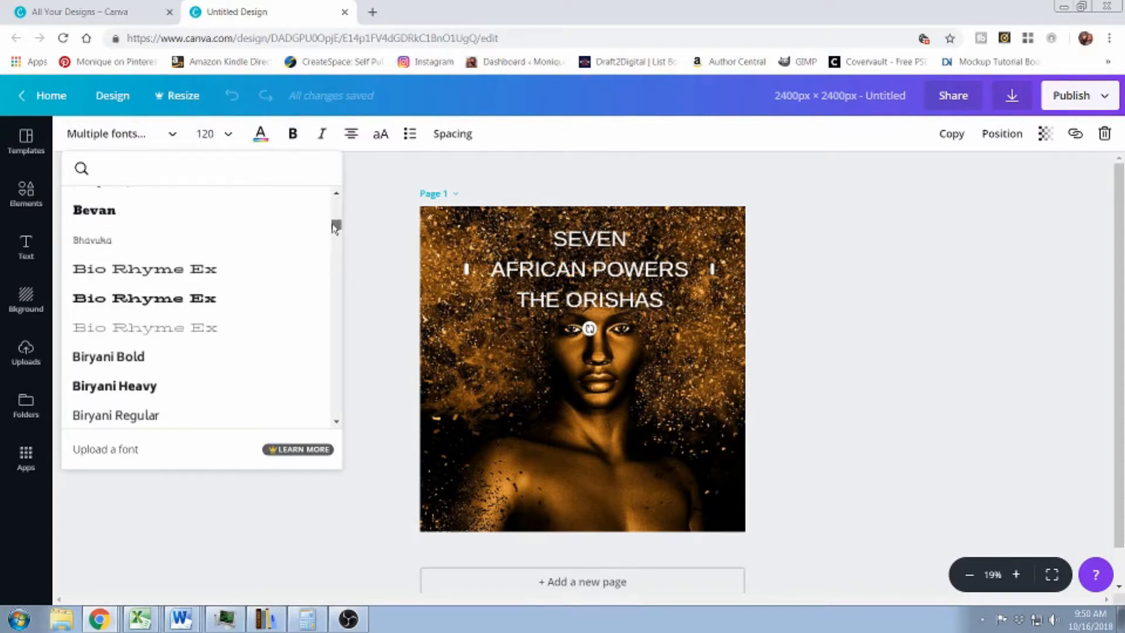
{"action": "scroll", "scroll_direction": "down", "scroll_amount": 3}
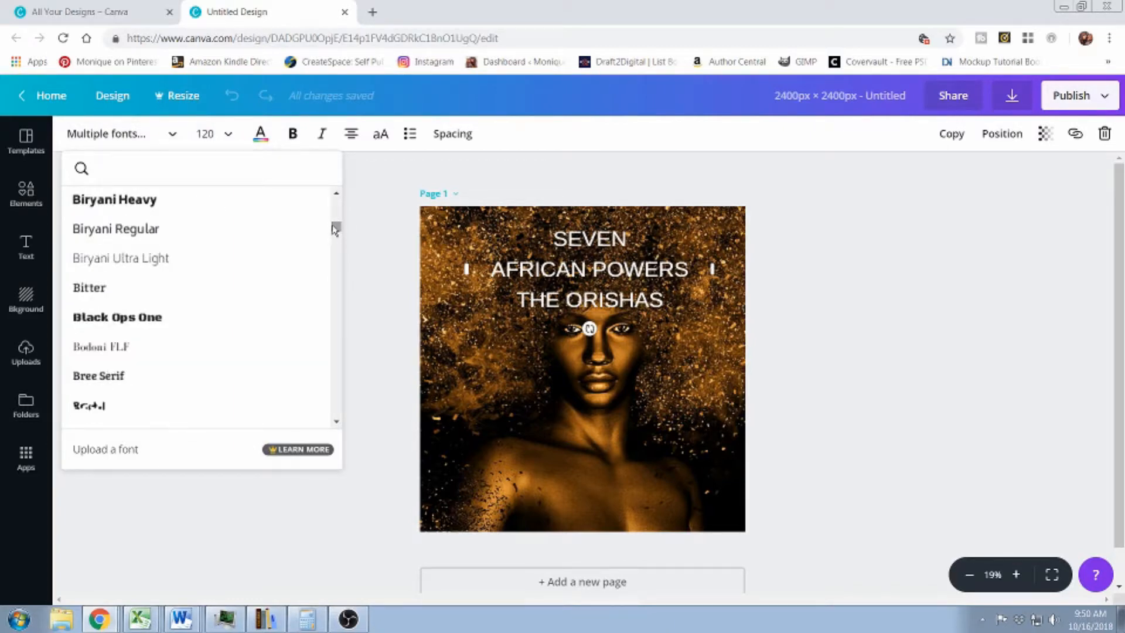
{"action": "left_click", "coordinate": [89, 288]}
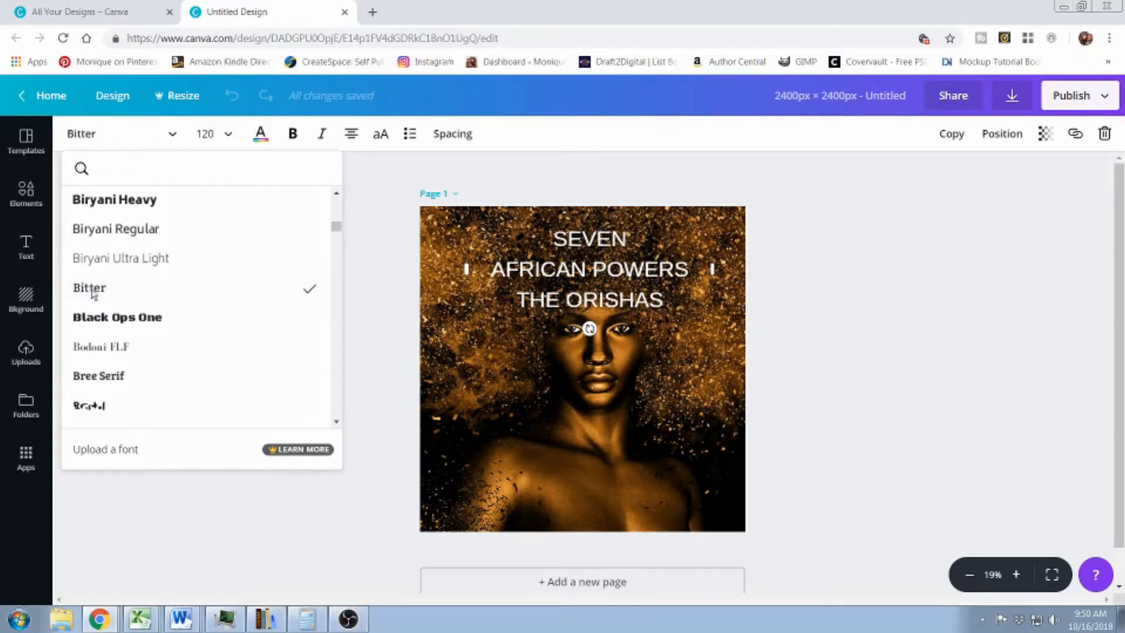
{"action": "left_click", "coordinate": [121, 134]}
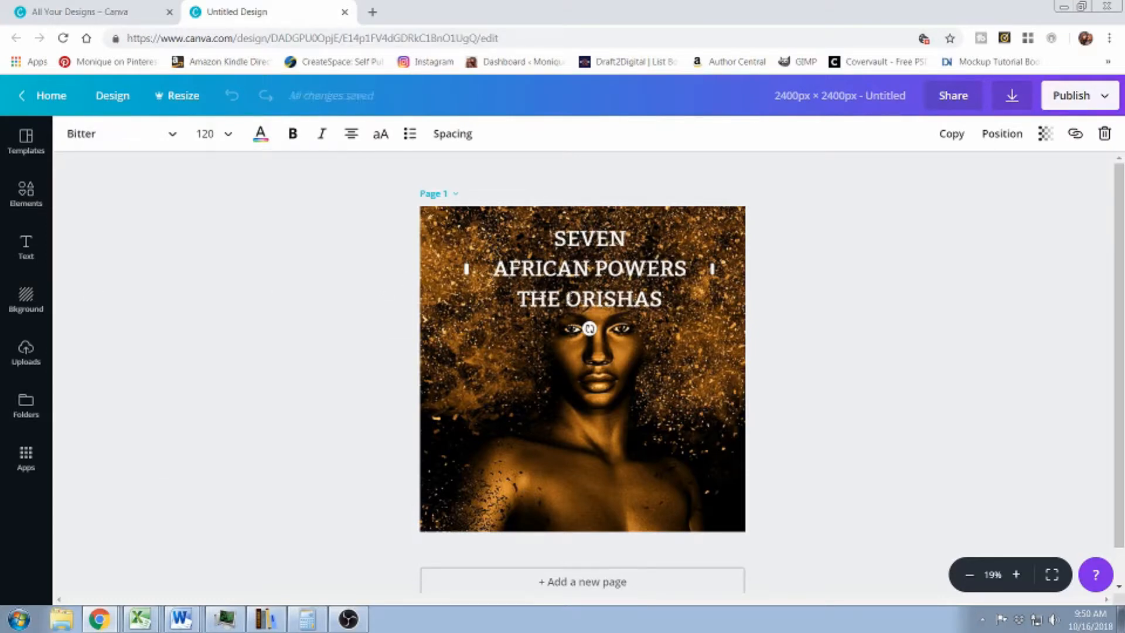
Make the whole three-line title bold
{"action": "triple_click", "coordinate": [589, 268]}
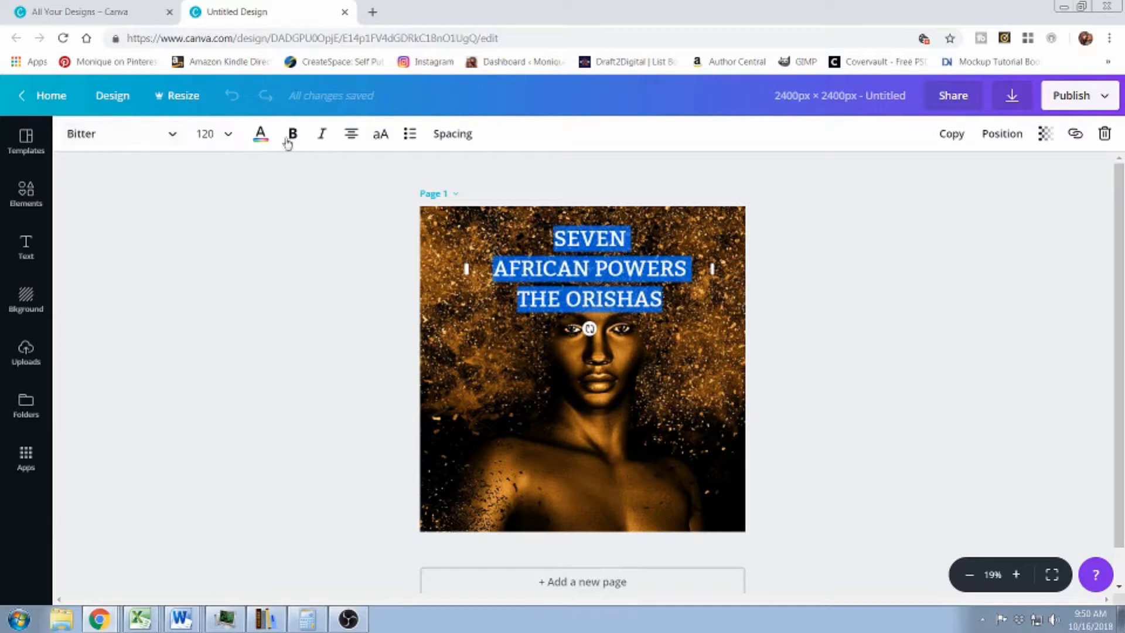
{"action": "left_click", "coordinate": [292, 134]}
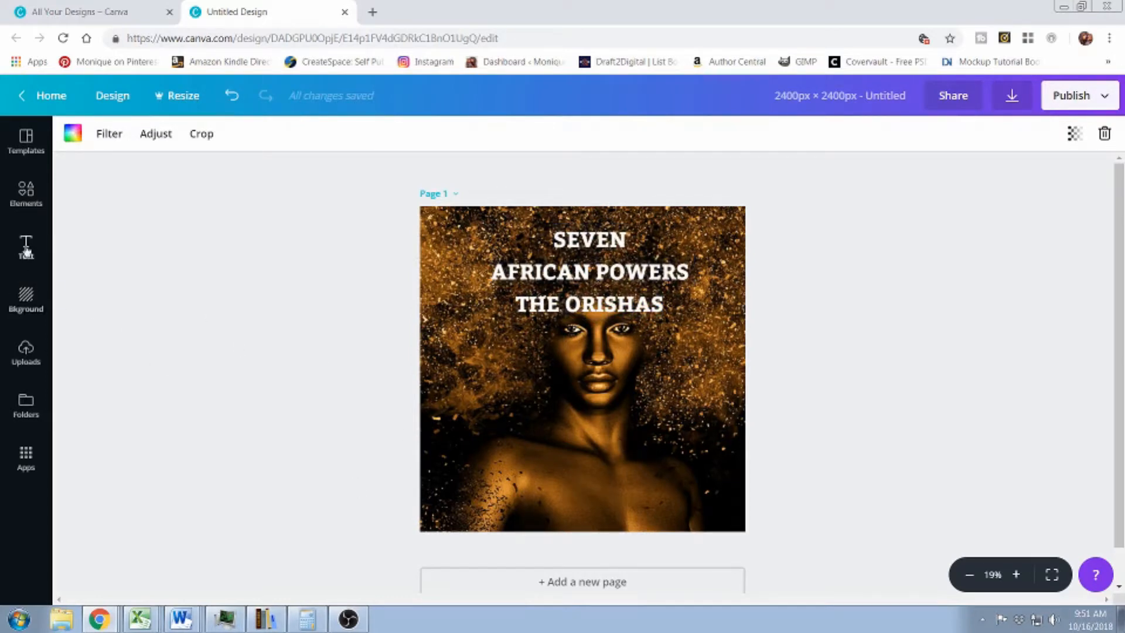
Add an author-name text box, make it white and size 36
{"action": "left_click", "coordinate": [26, 247]}
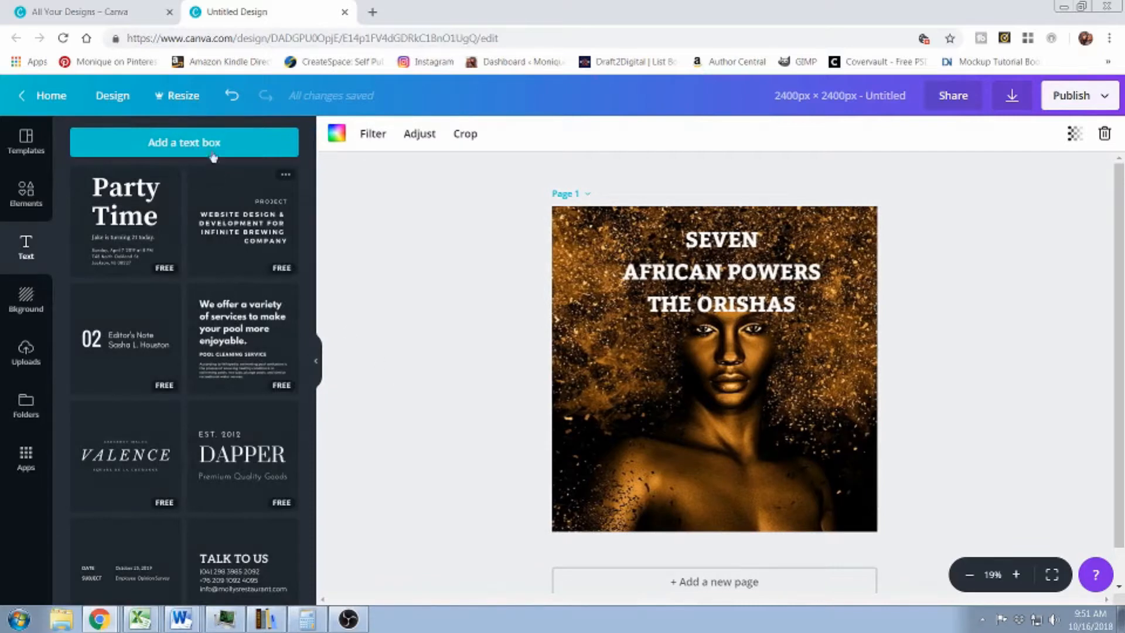
{"action": "left_click", "coordinate": [184, 142]}
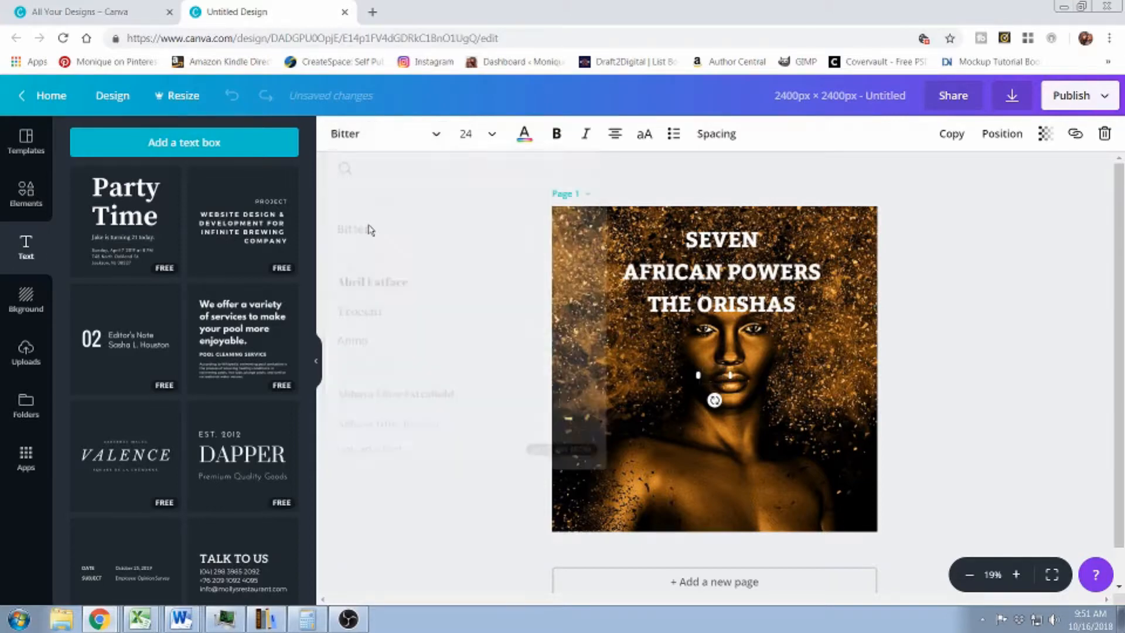
{"action": "left_click", "coordinate": [524, 134]}
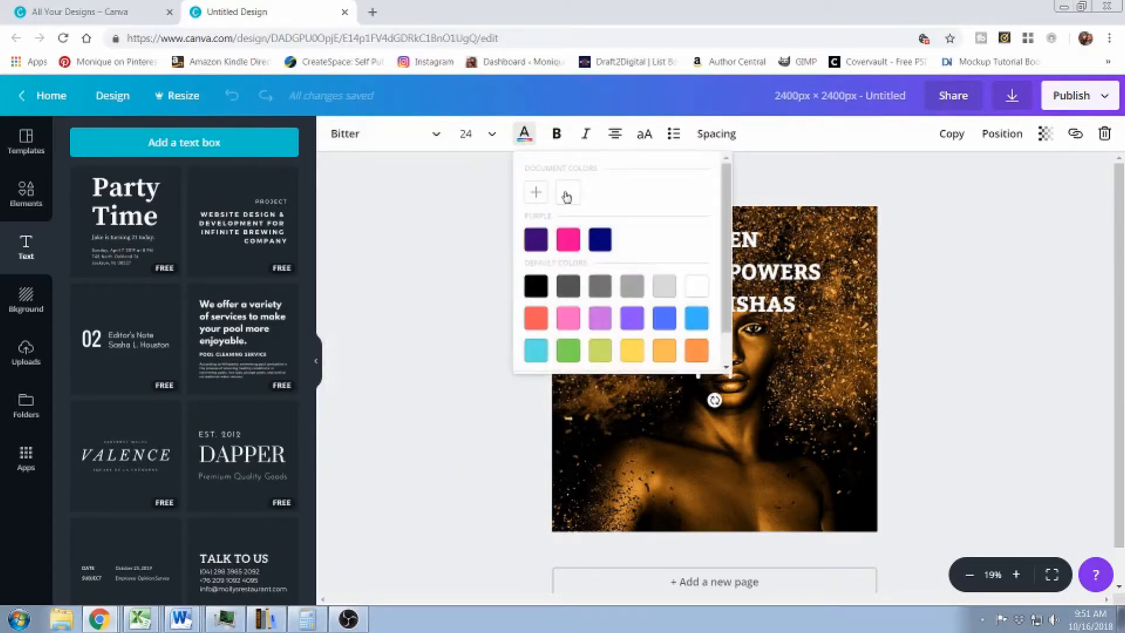
{"action": "left_click", "coordinate": [493, 134]}
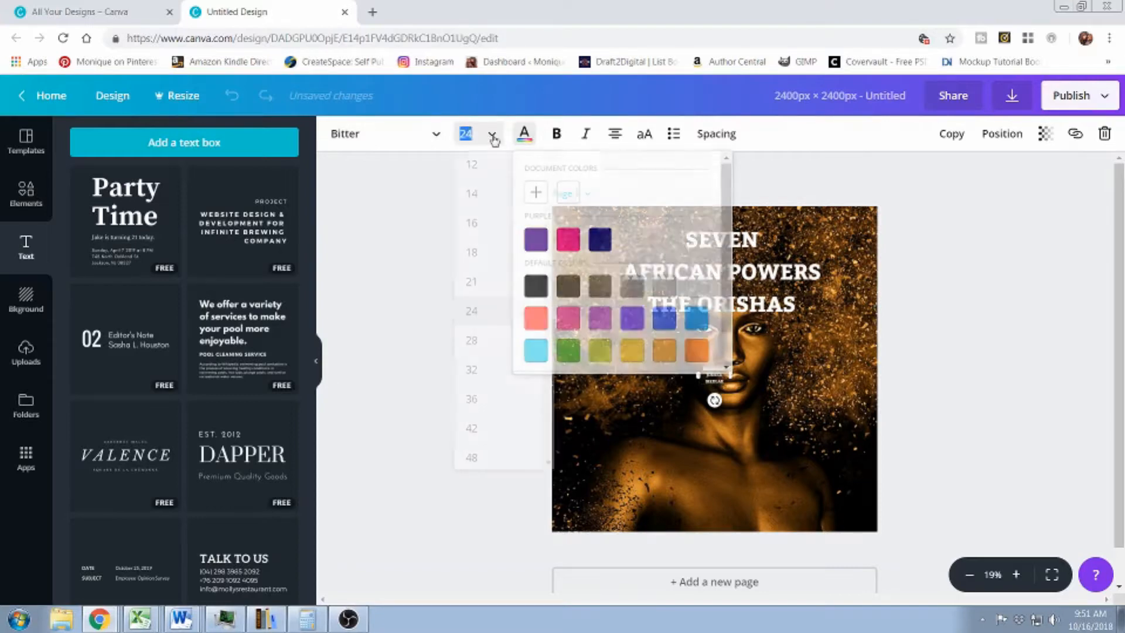
{"action": "left_click", "coordinate": [492, 134]}
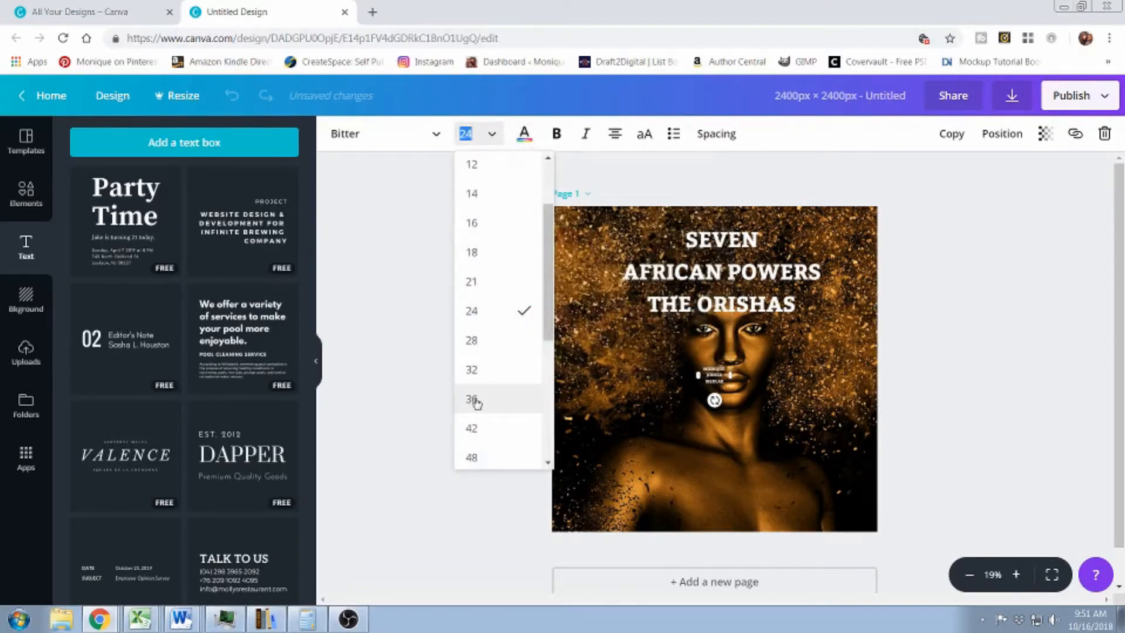
{"action": "left_click", "coordinate": [471, 398]}
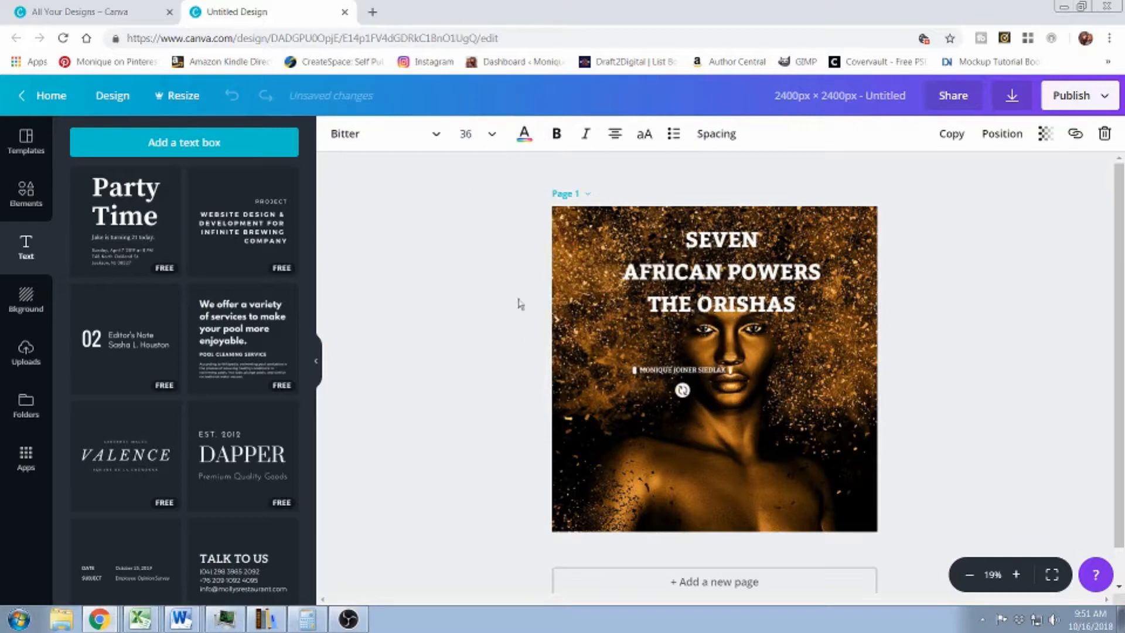
{"action": "mouse_move", "coordinate": [511, 193]}
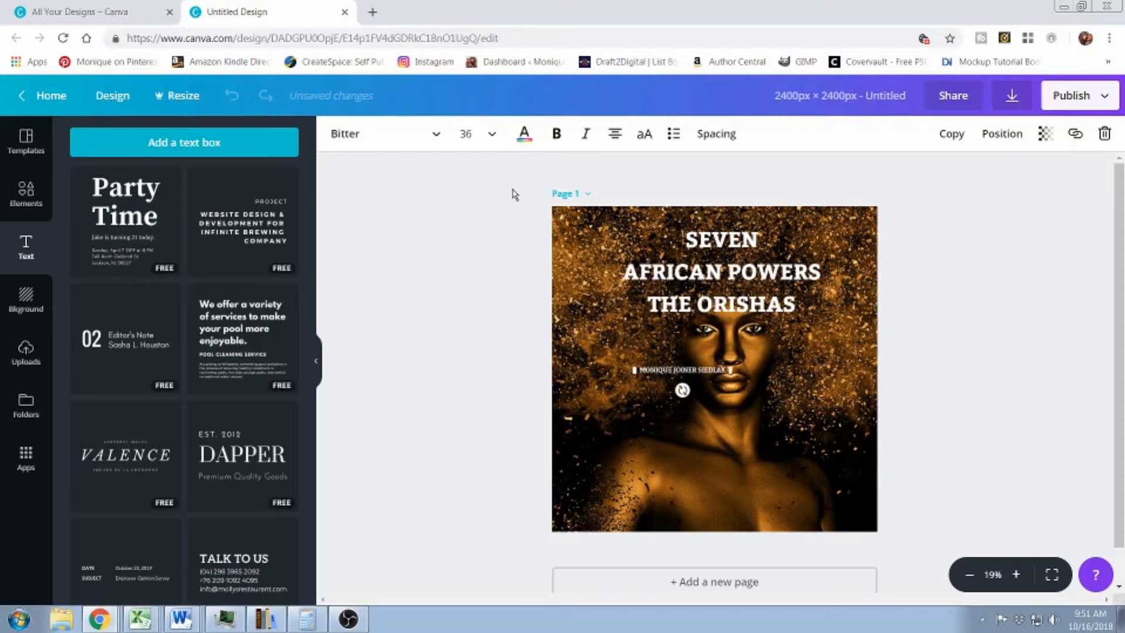
Enlarge the author name MONIQUE JOINER SIEDLAK to size 88 and make it bold
{"action": "left_click", "coordinate": [492, 134]}
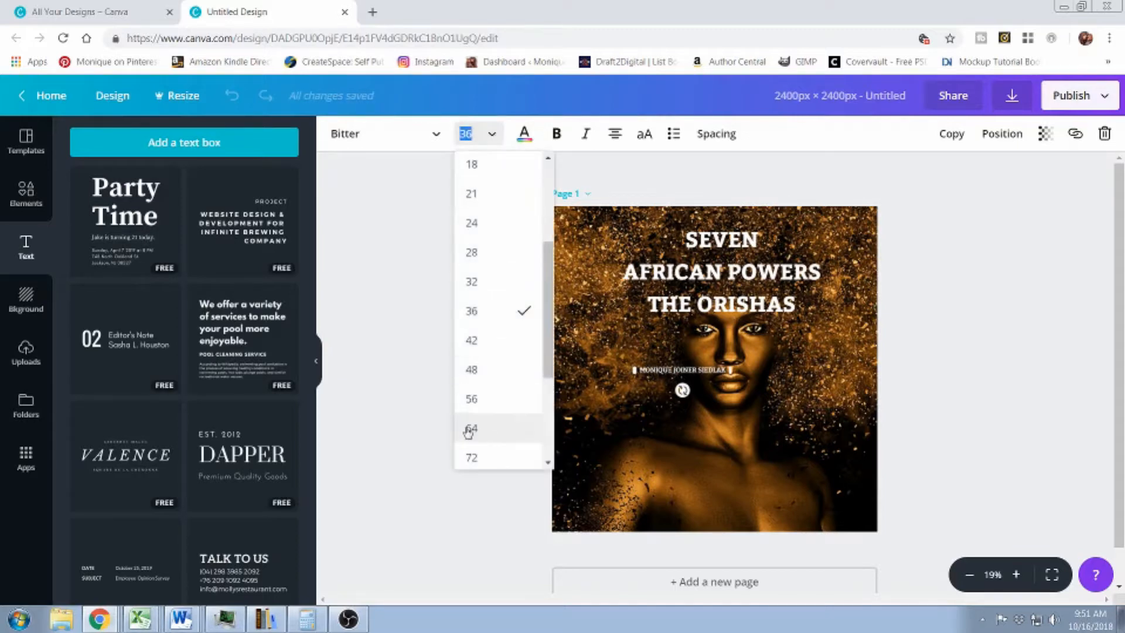
{"action": "left_click", "coordinate": [471, 429]}
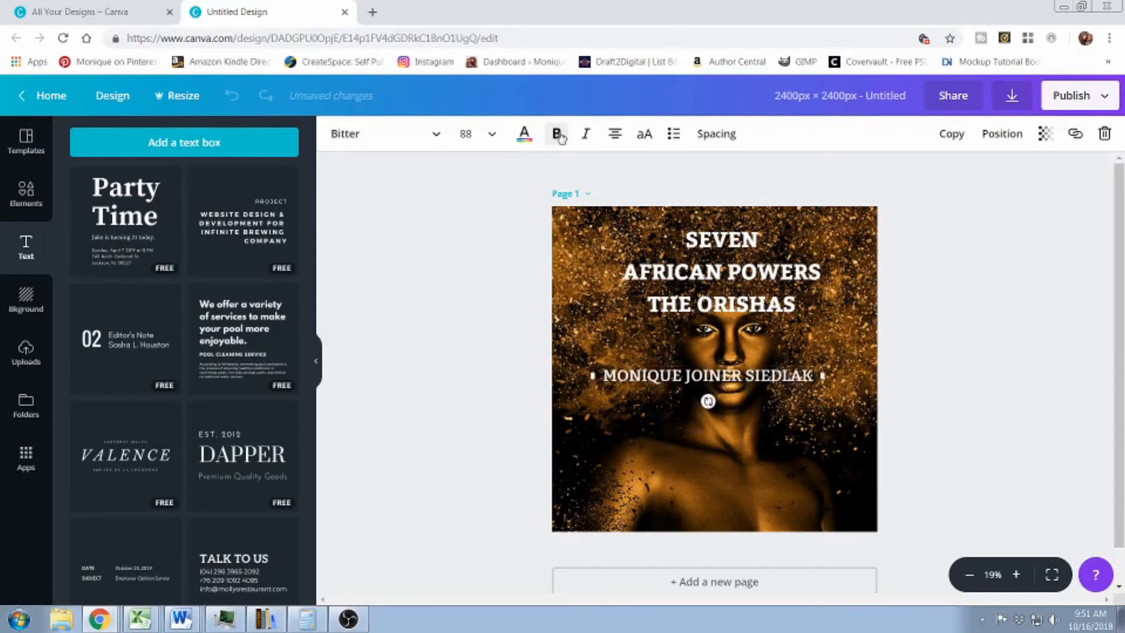
{"action": "left_click", "coordinate": [555, 134]}
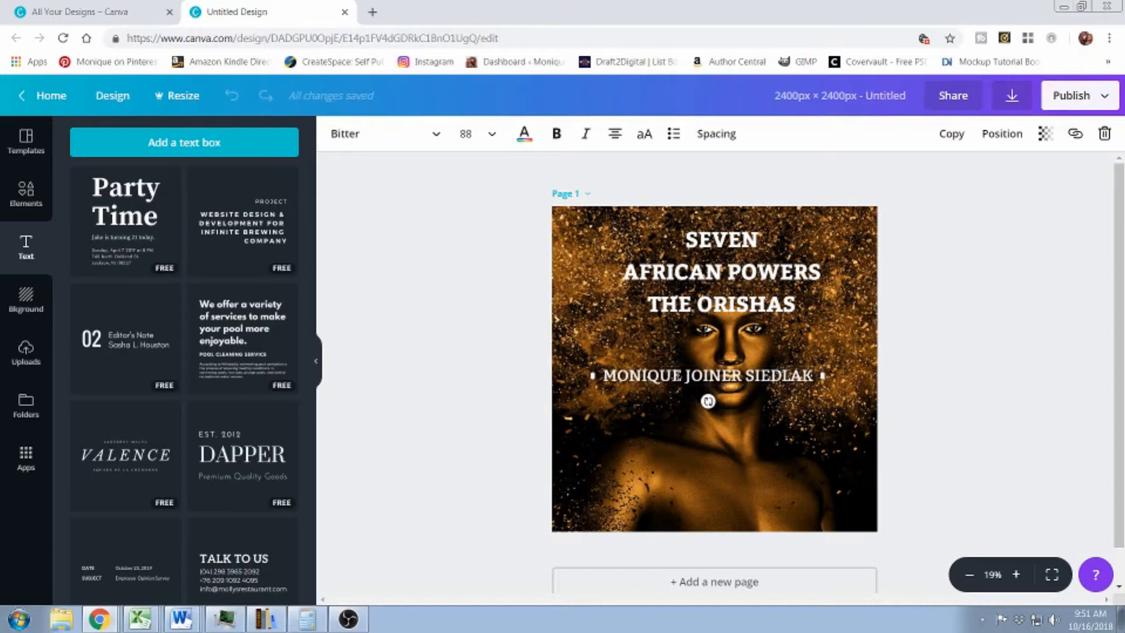
{"action": "left_click", "coordinate": [555, 133]}
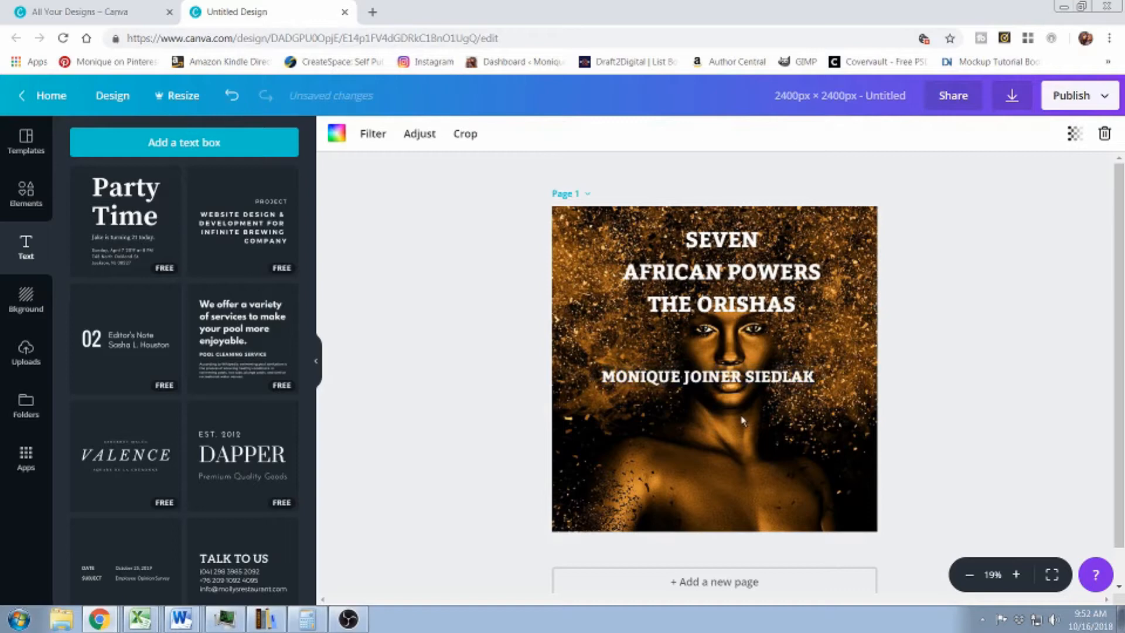
Drag the author name down to the bottom edge of the cover
{"action": "left_click", "coordinate": [708, 376]}
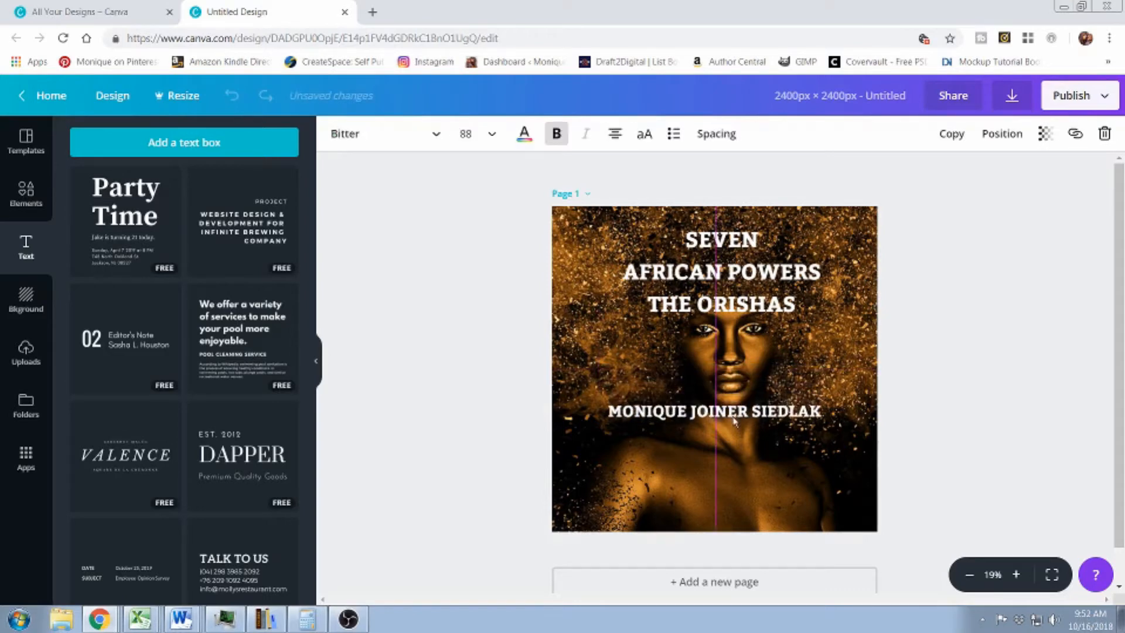
{"action": "left_click_drag", "start_coordinate": [714, 410], "coordinate": [714, 489]}
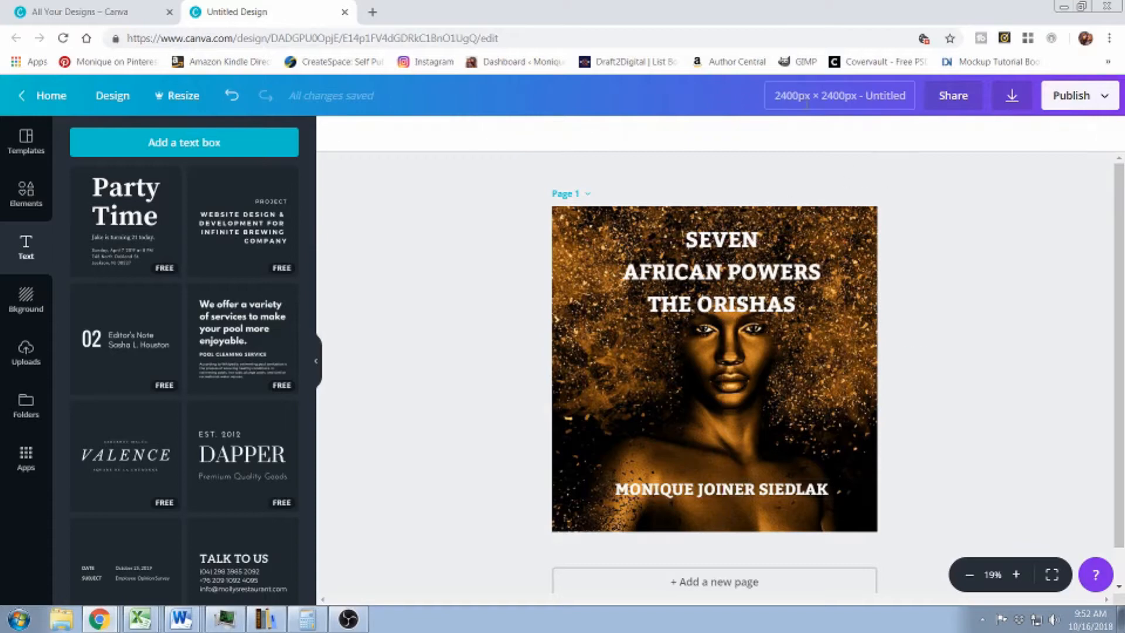
{"action": "left_click", "coordinate": [838, 95]}
{"action": "type", "text": "SEVEN A"}
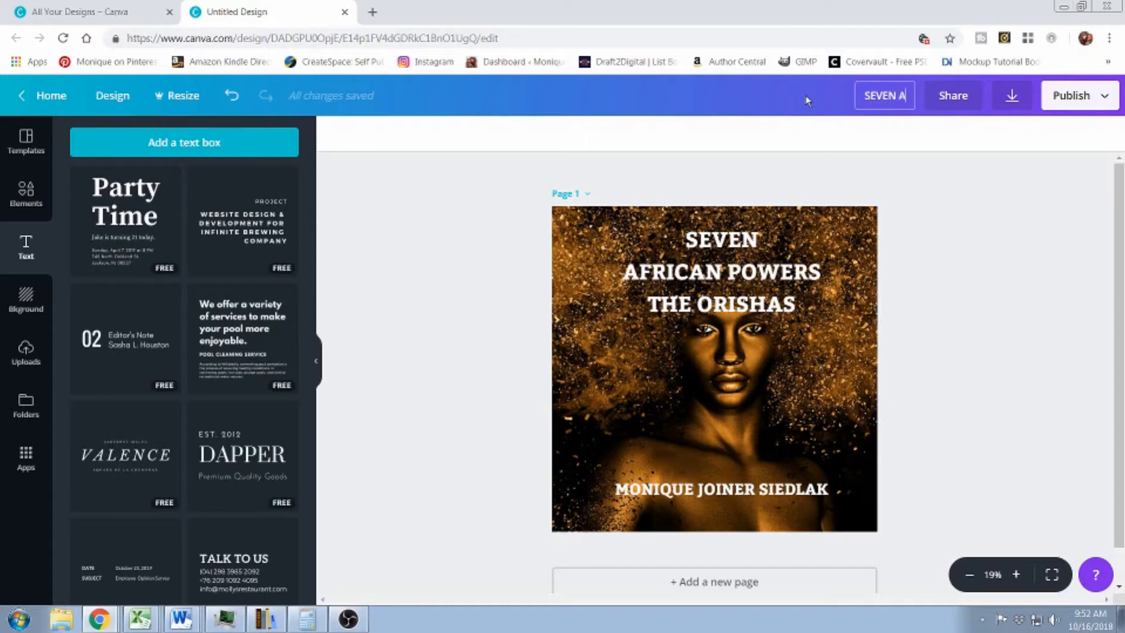
Rename the design from Untitled to SEVEN AFRICAN POWERS
{"action": "type", "text": "FICAN POWERS"}
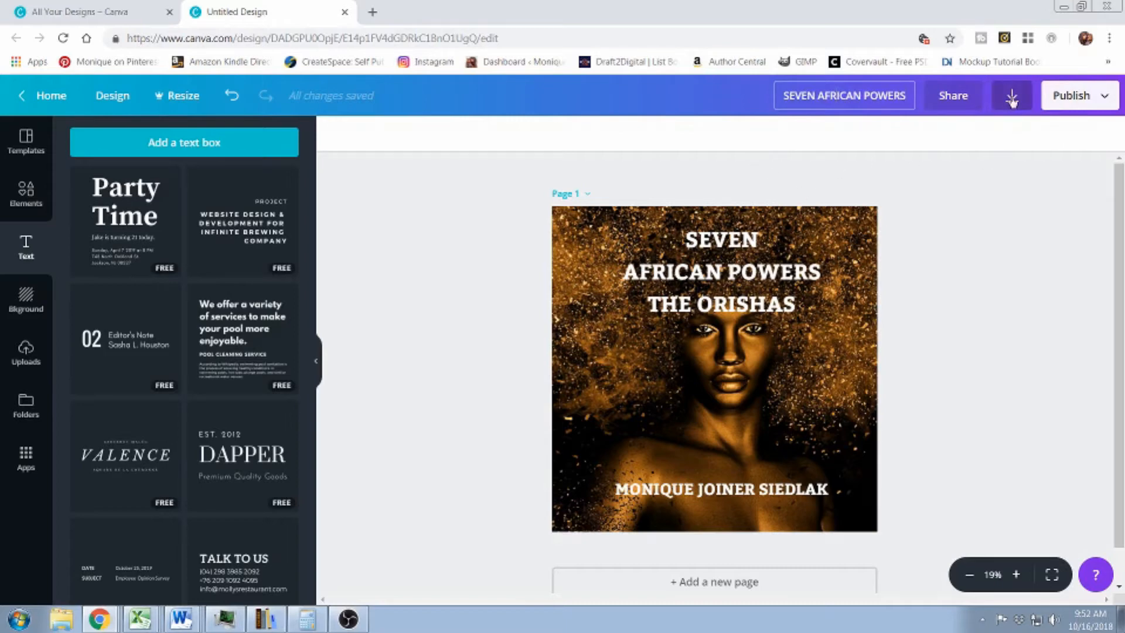
{"action": "left_click", "coordinate": [1011, 95]}
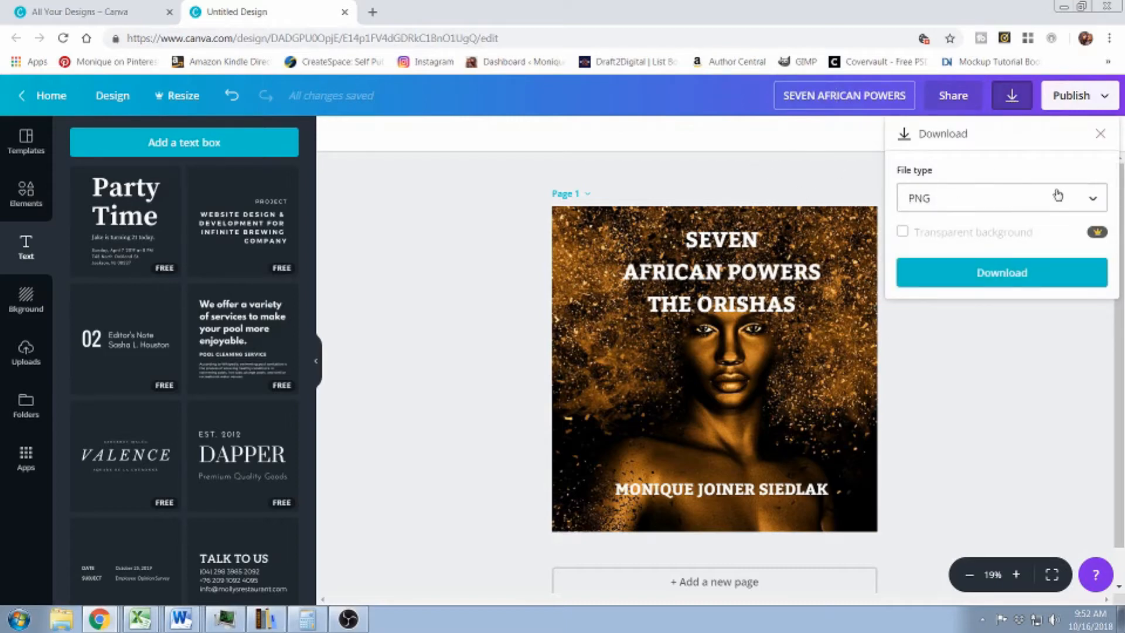
Download the cover as a PNG and dismiss the Canva for Work popup
{"action": "left_click", "coordinate": [997, 198]}
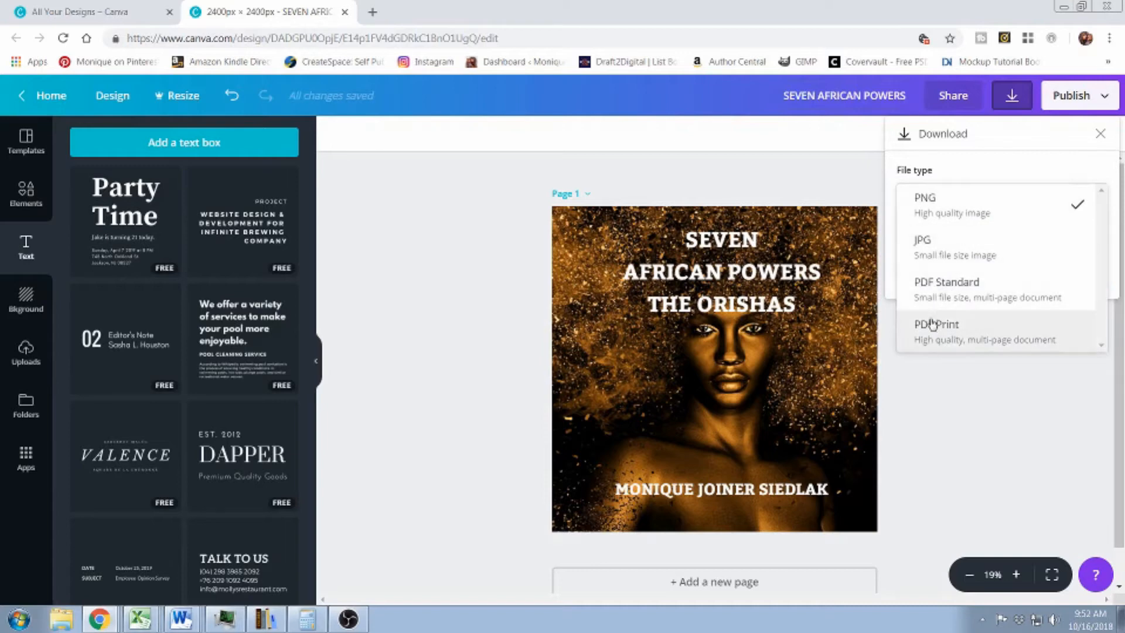
{"action": "mouse_move", "coordinate": [947, 208]}
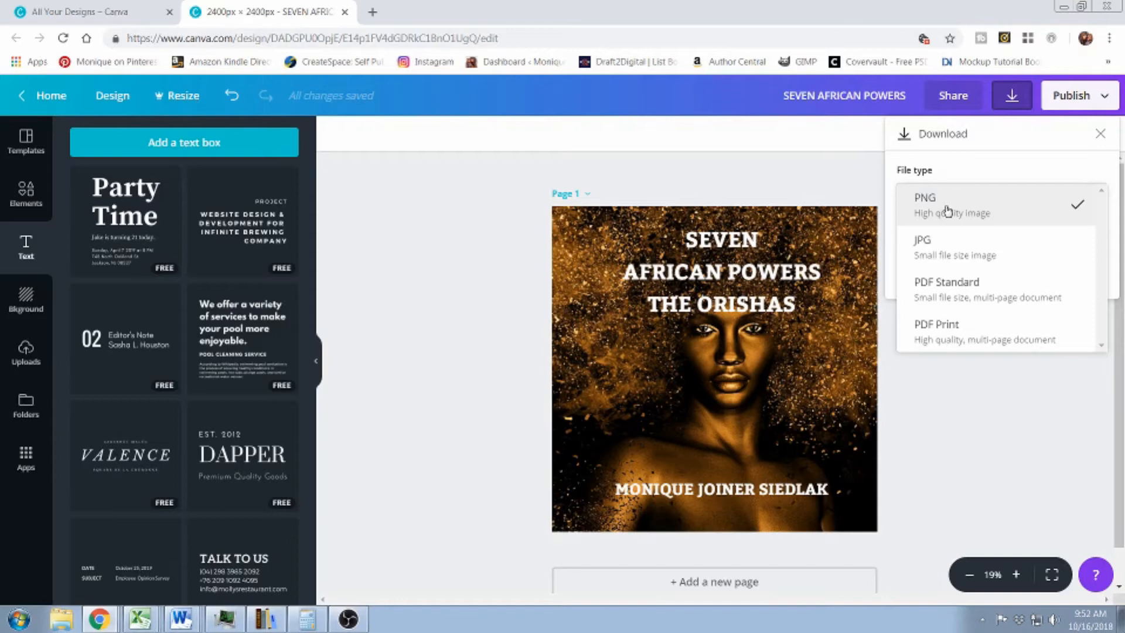
{"action": "mouse_move", "coordinate": [947, 210]}
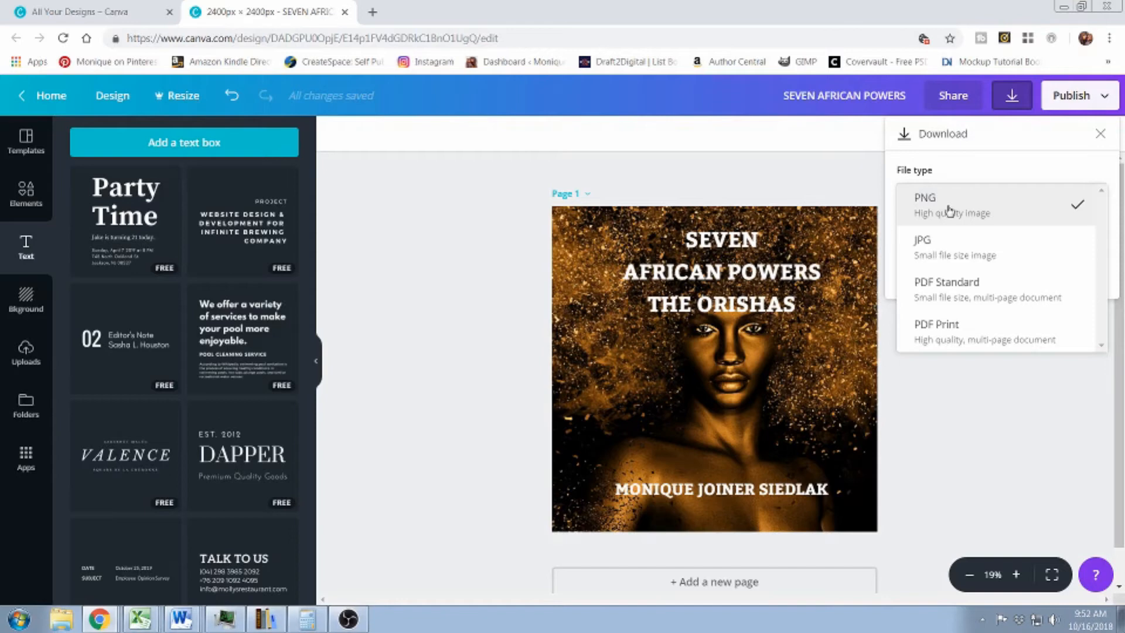
{"action": "left_click", "coordinate": [924, 204]}
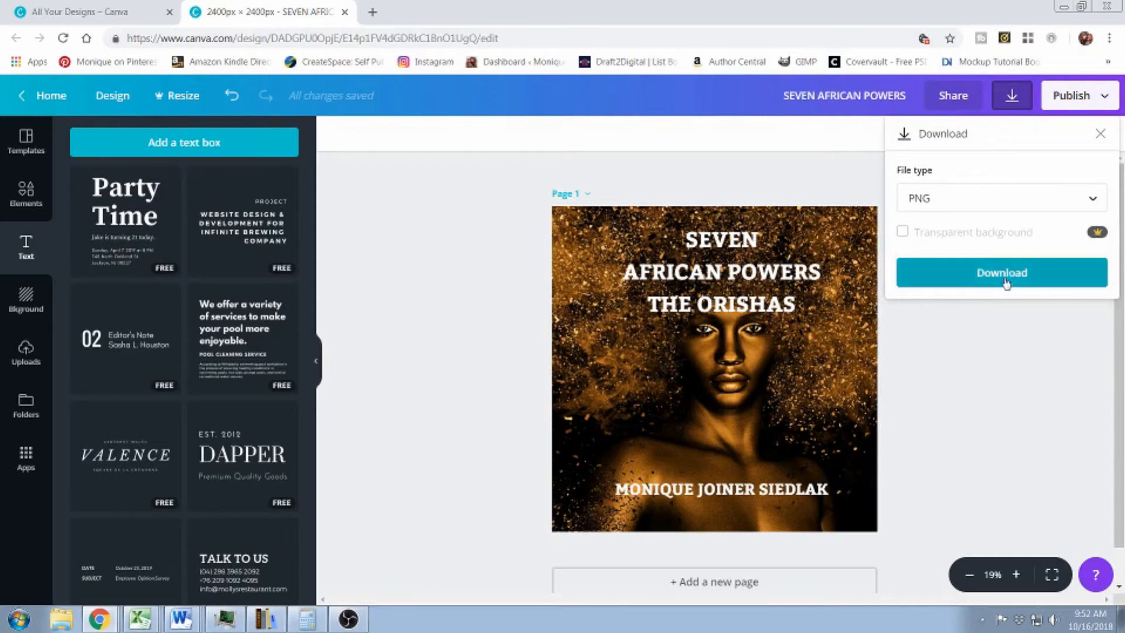
{"action": "left_click", "coordinate": [999, 272]}
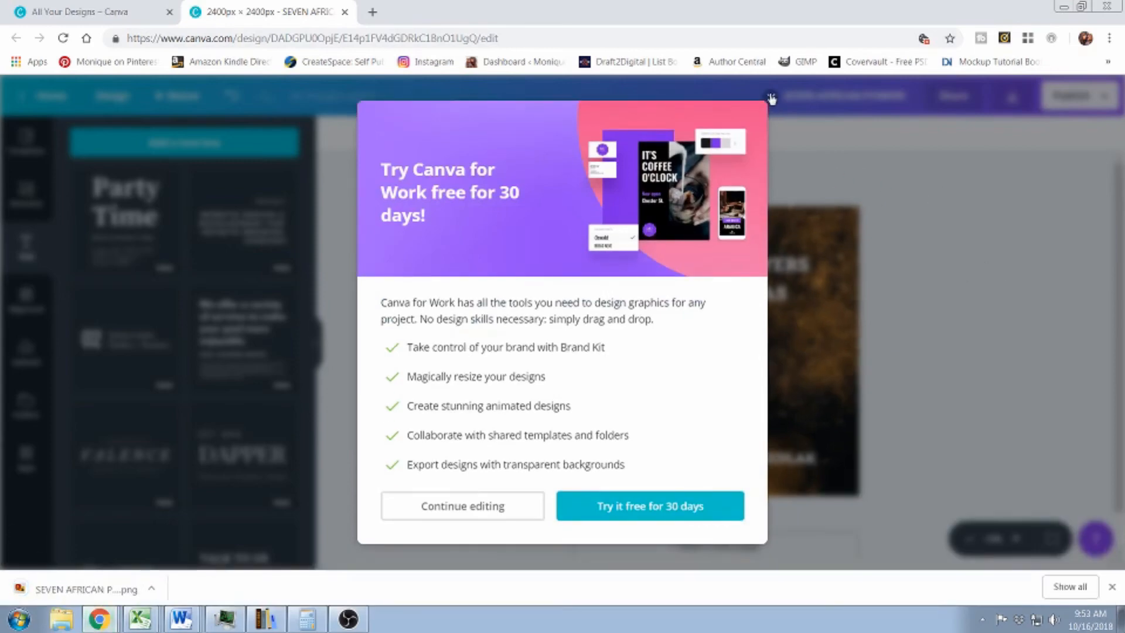
{"action": "left_click", "coordinate": [461, 506]}
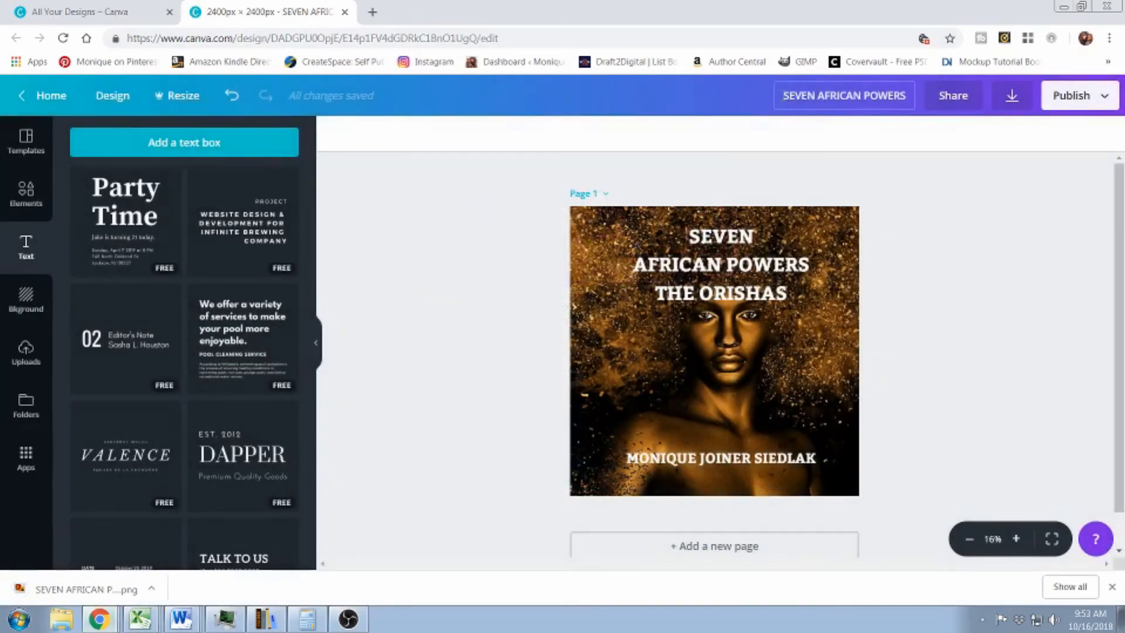